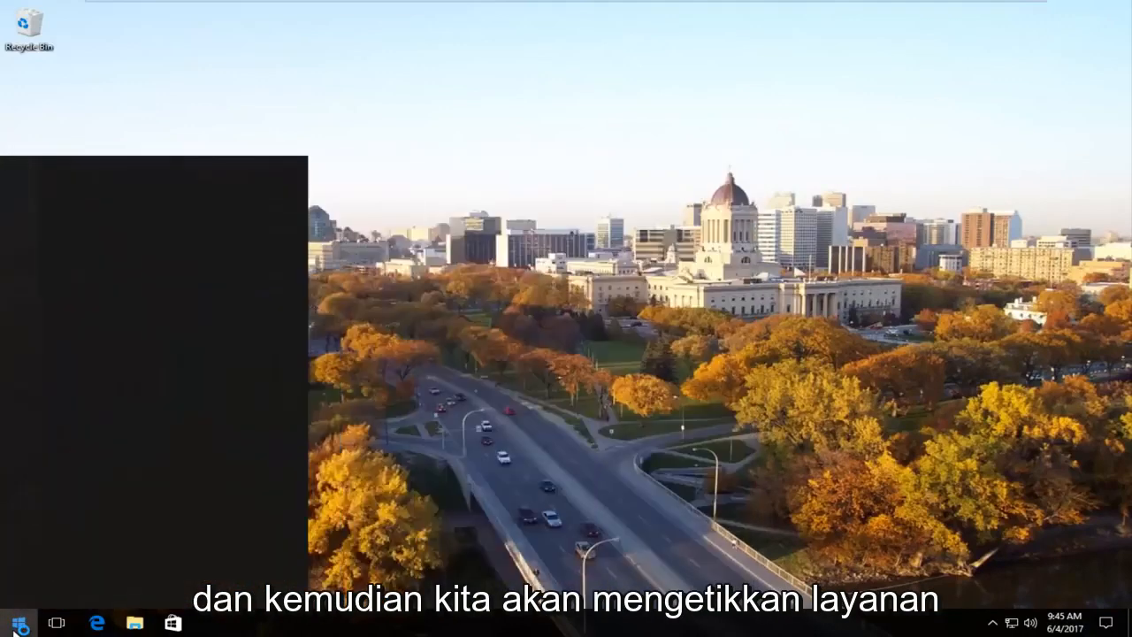
- Search Start for "services" and launch the Services desktop app
type("serv")
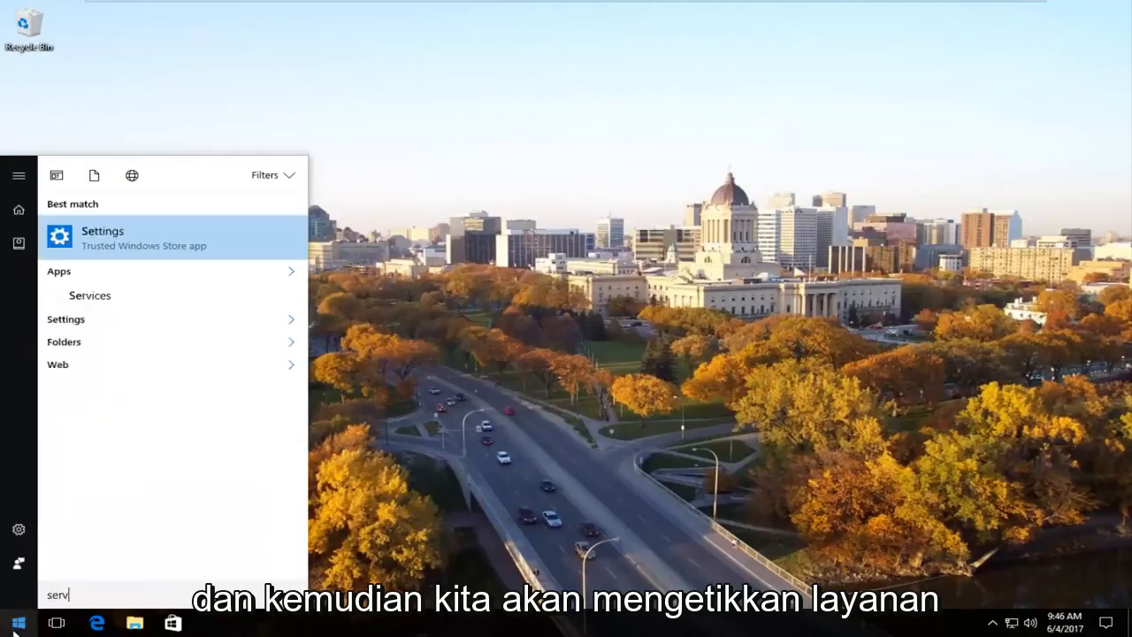
type("ices")
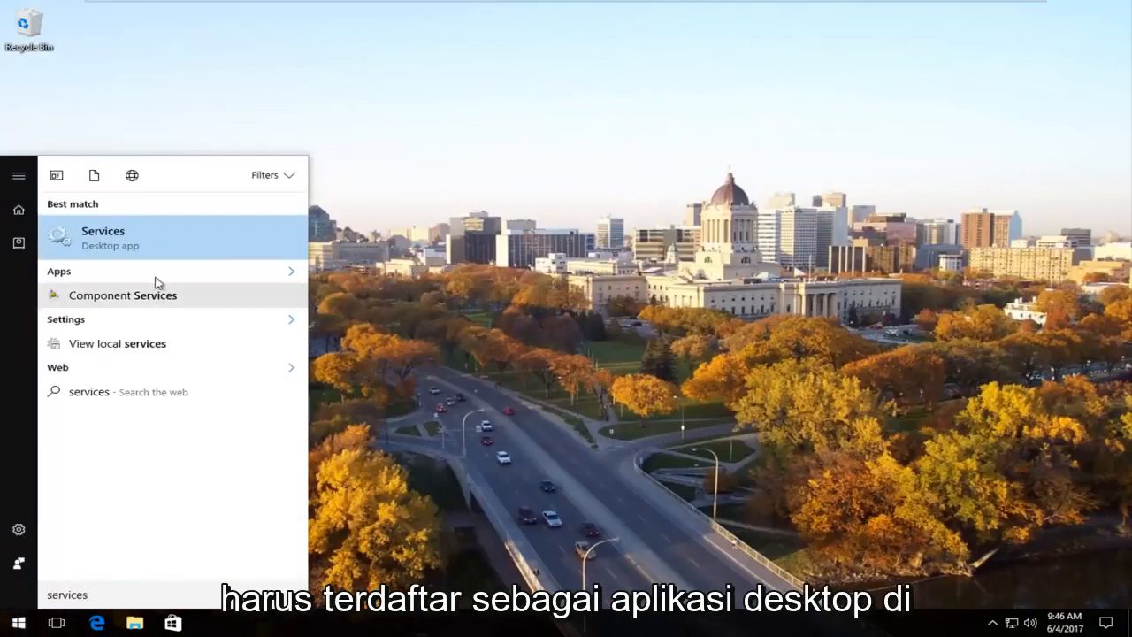
mouse_move(148, 240)
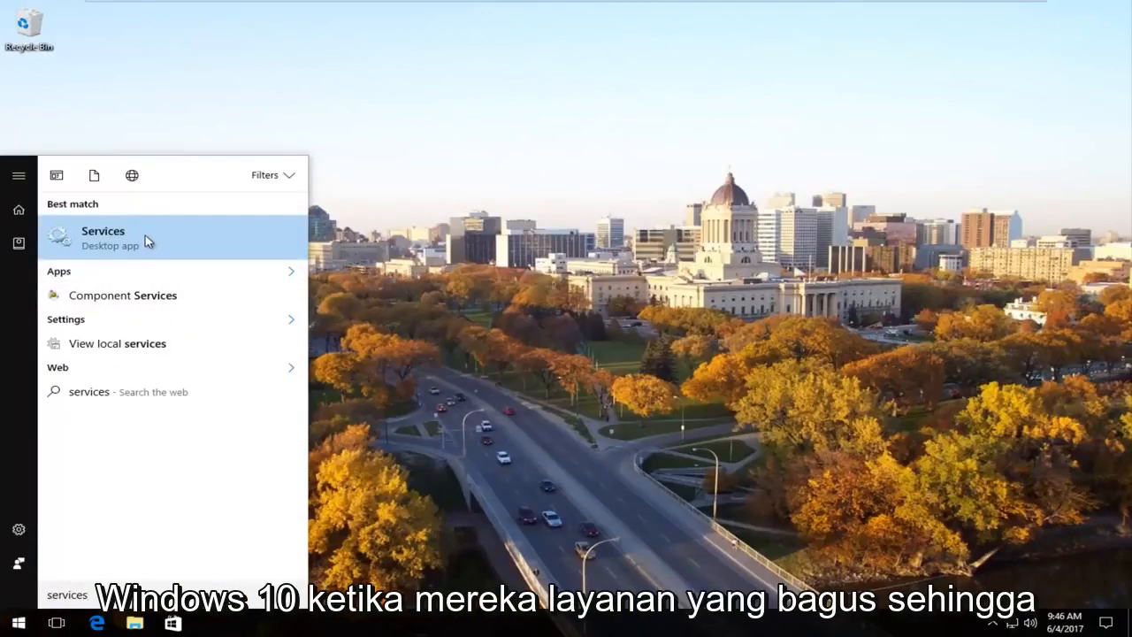
mouse_move(117, 247)
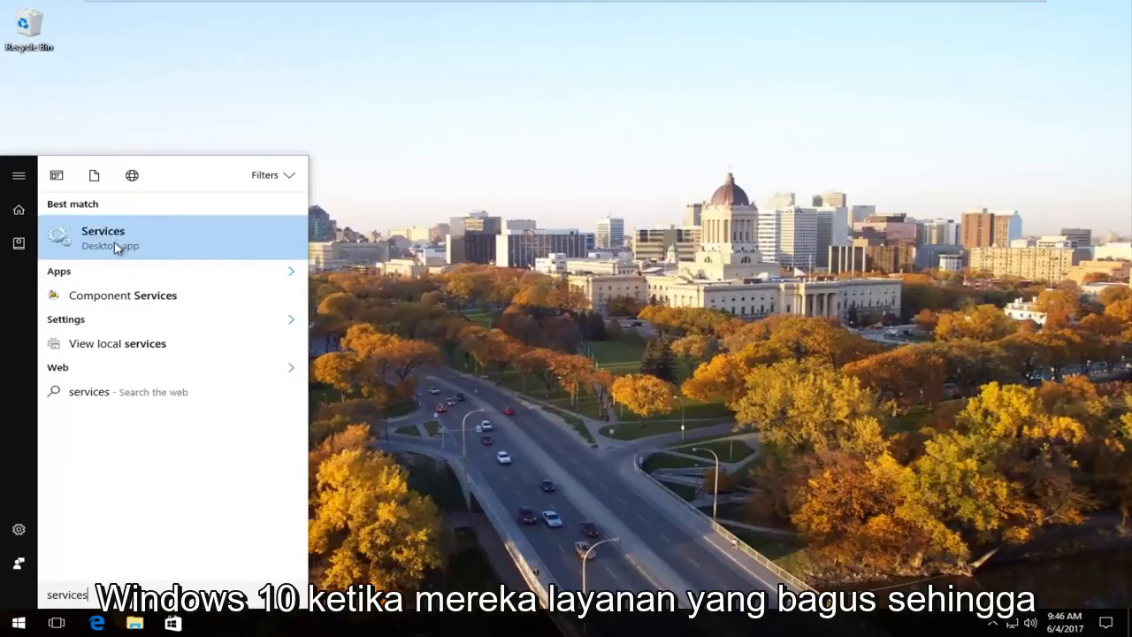
left_click(103, 237)
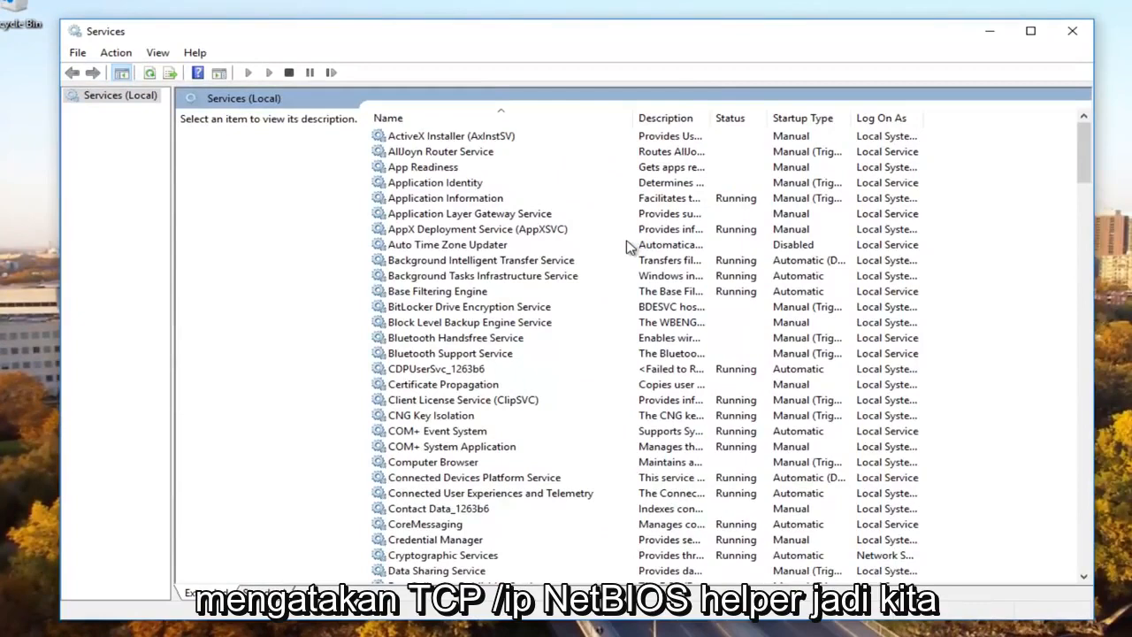
- Scroll the services list and select TCP/IP NetBIOS Helper to show its description
scroll("down", 3)
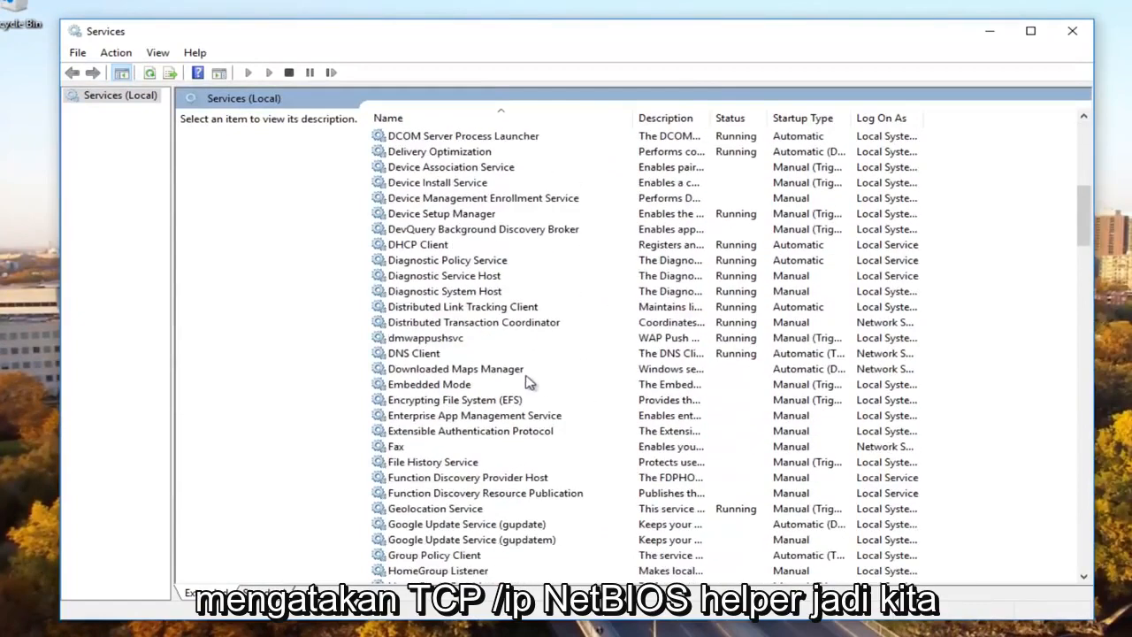
scroll("down", 3)
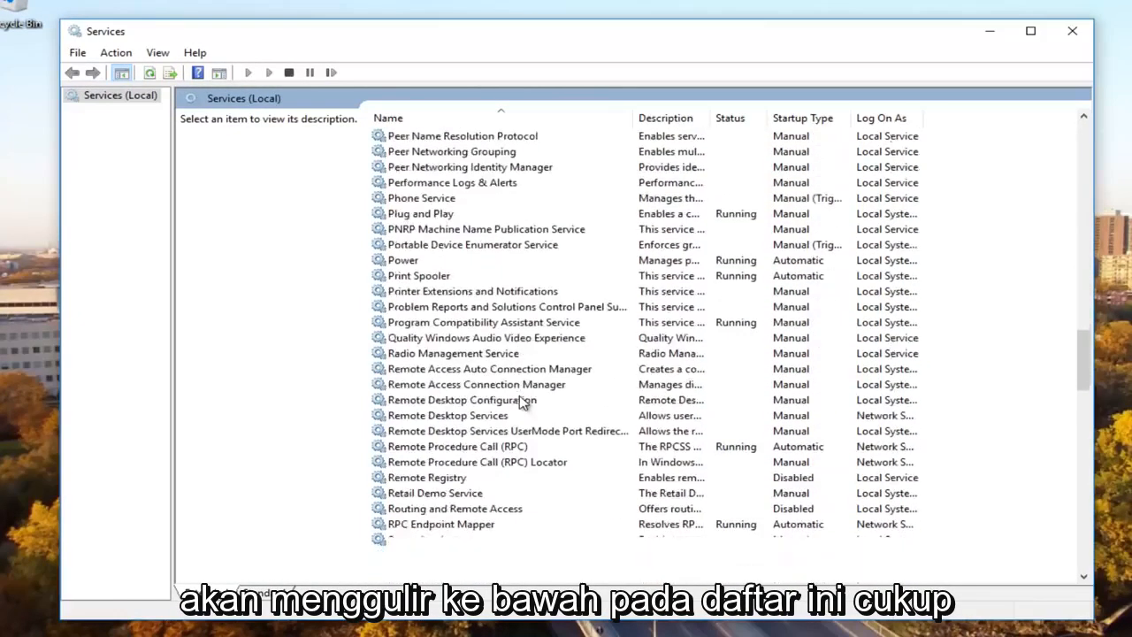
scroll("down", 3)
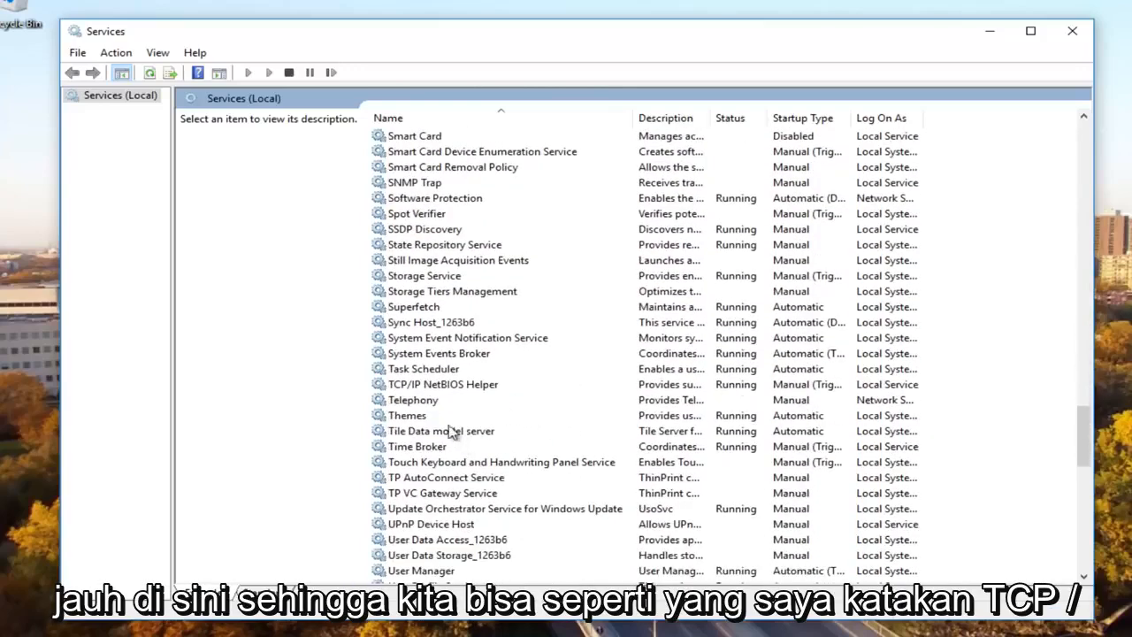
left_click(442, 383)
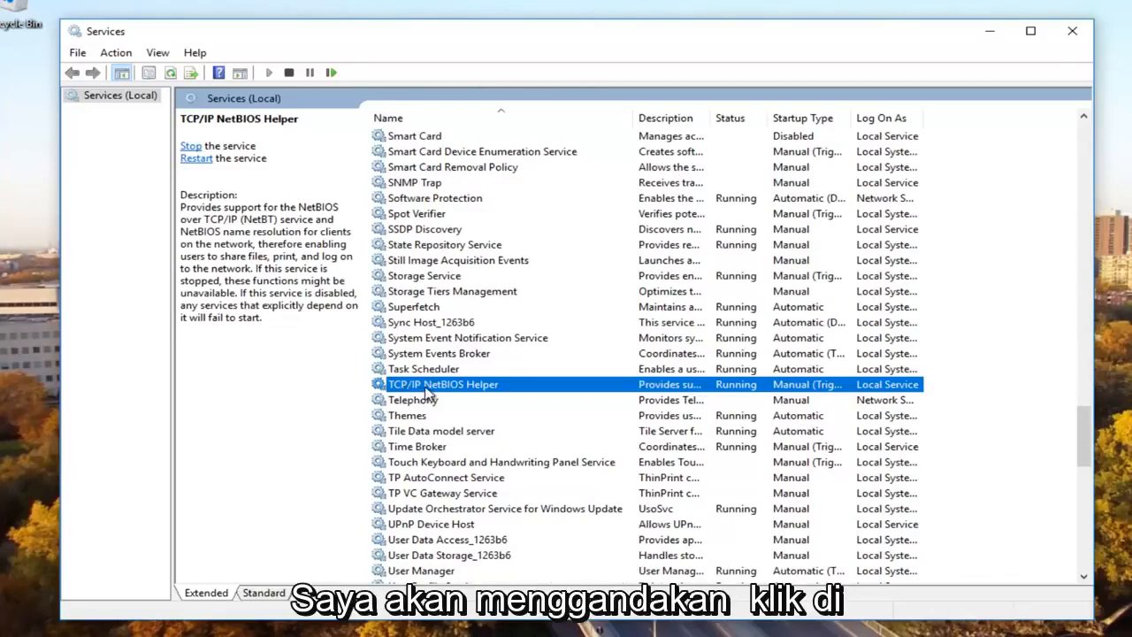
- In TCP/IP NetBIOS Helper properties, change Startup type from Manual to Automatic
double_click(443, 384)
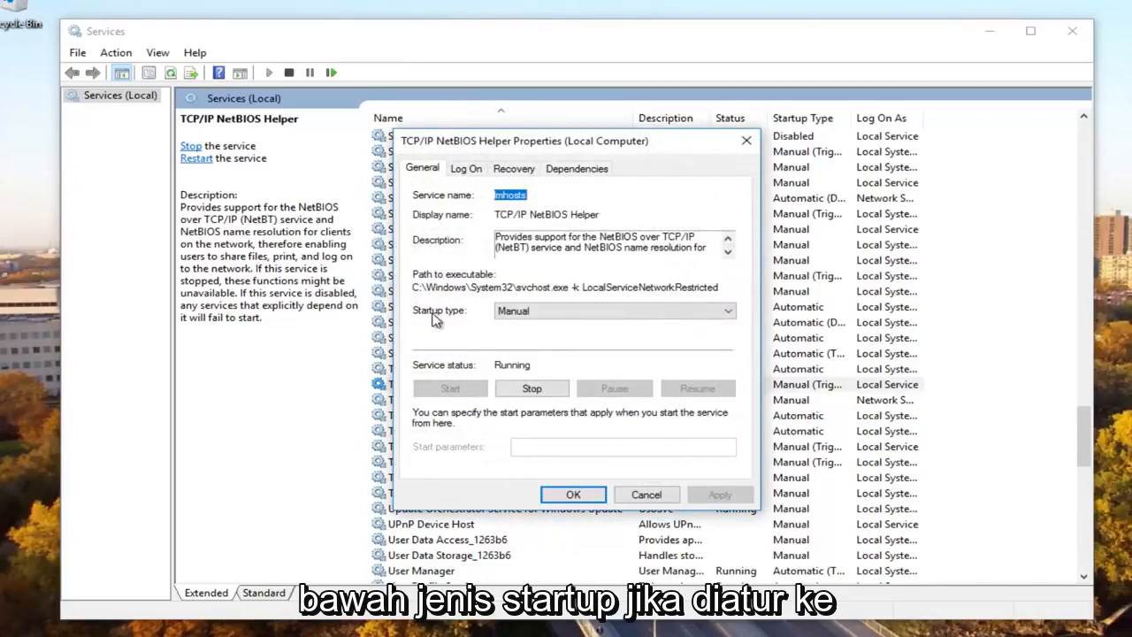
left_click(728, 311)
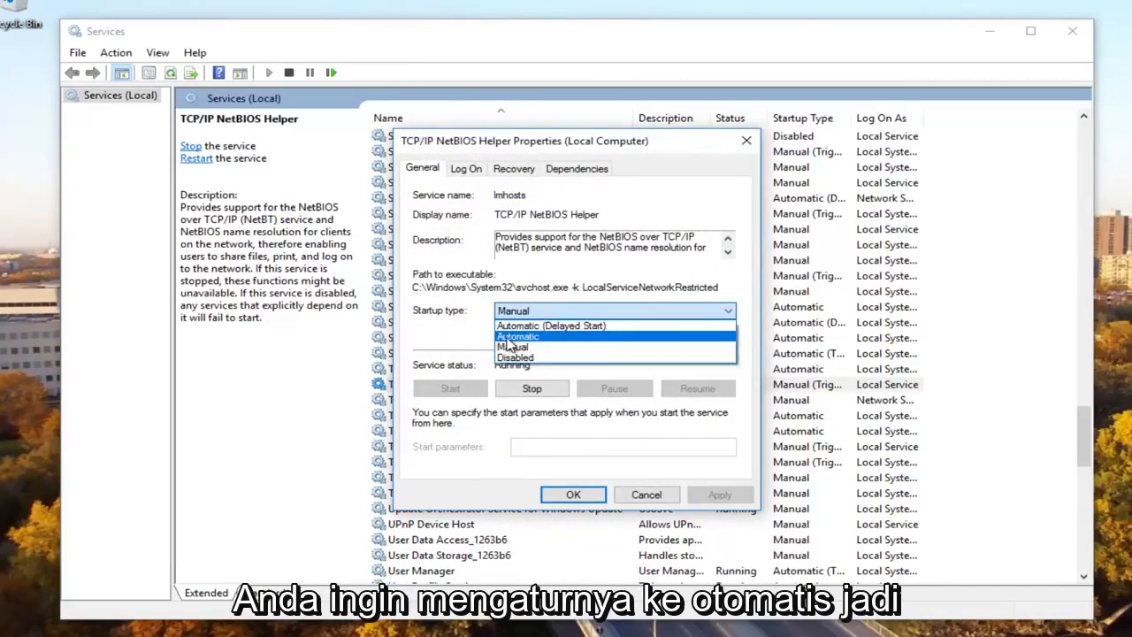
left_click(517, 337)
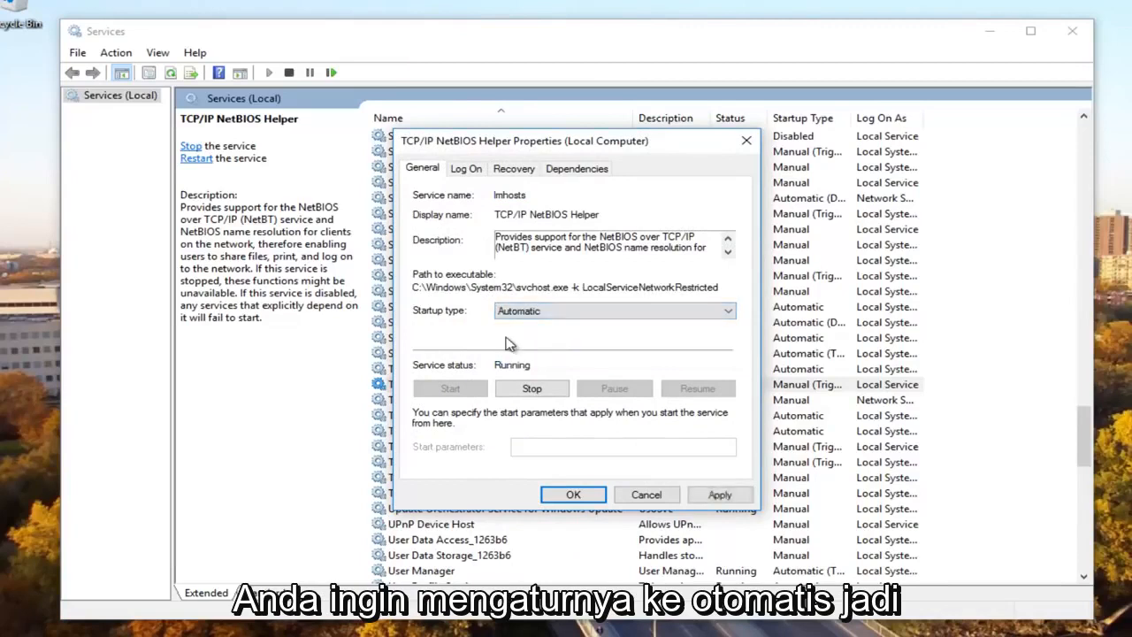
mouse_move(428, 325)
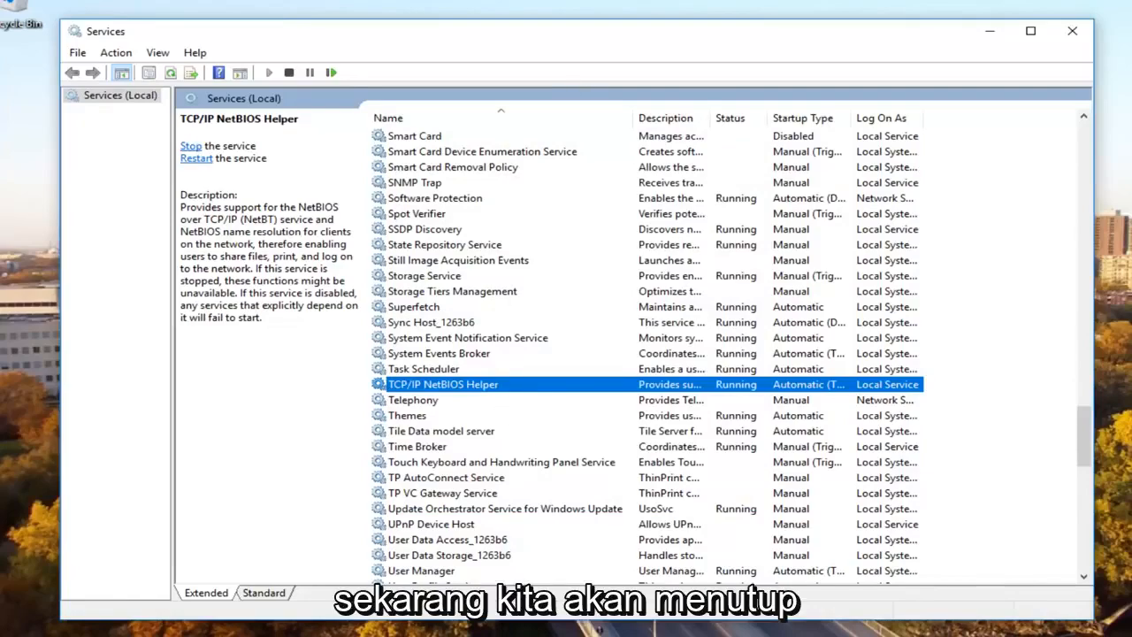
- Close Services and launch Network and Sharing Center from a Start search
left_click(1072, 30)
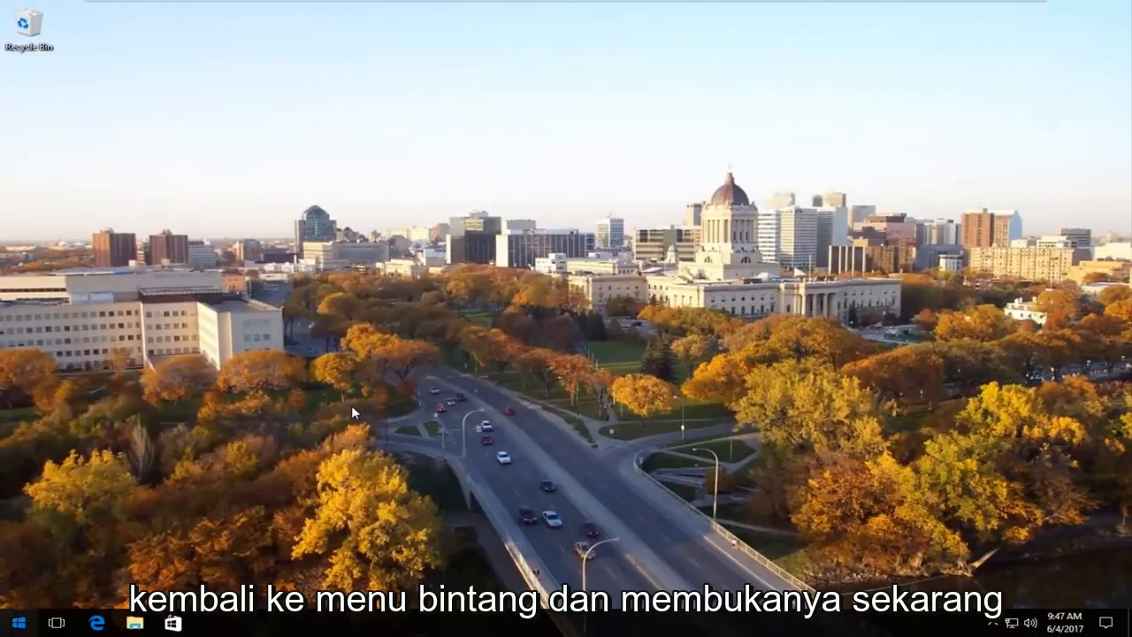
left_click(16, 623)
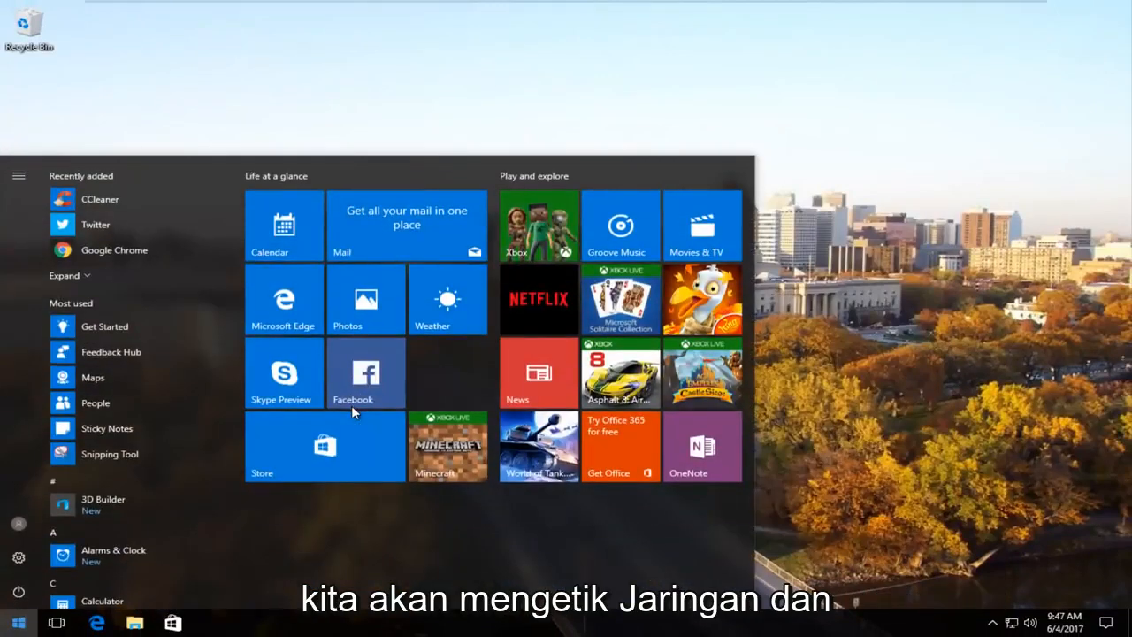
type("netowk")
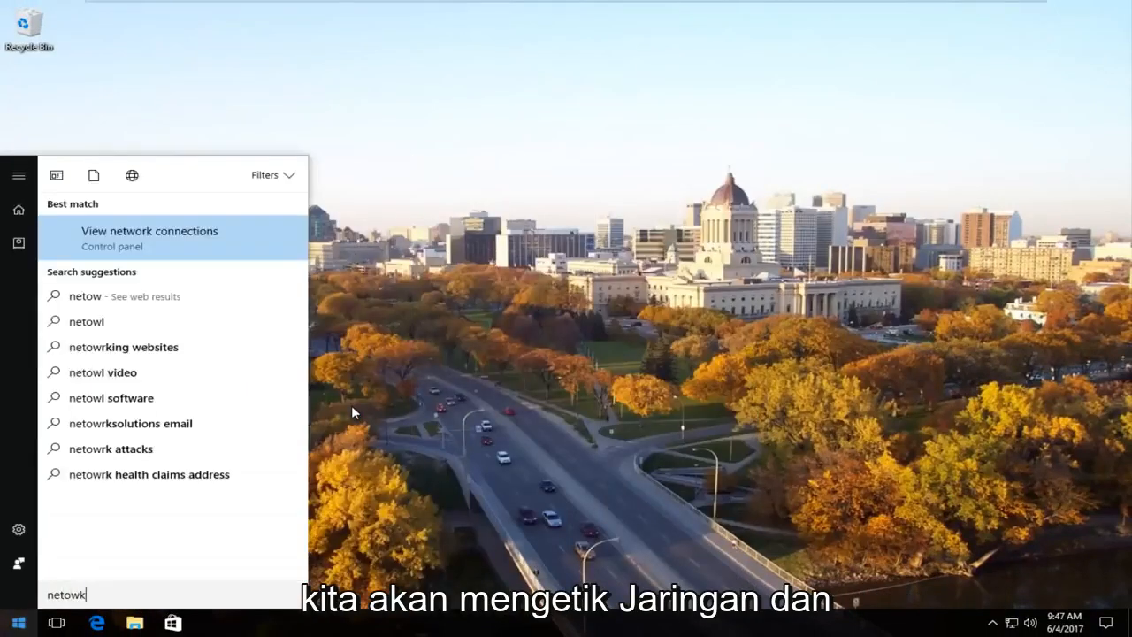
type("network and shring ce")
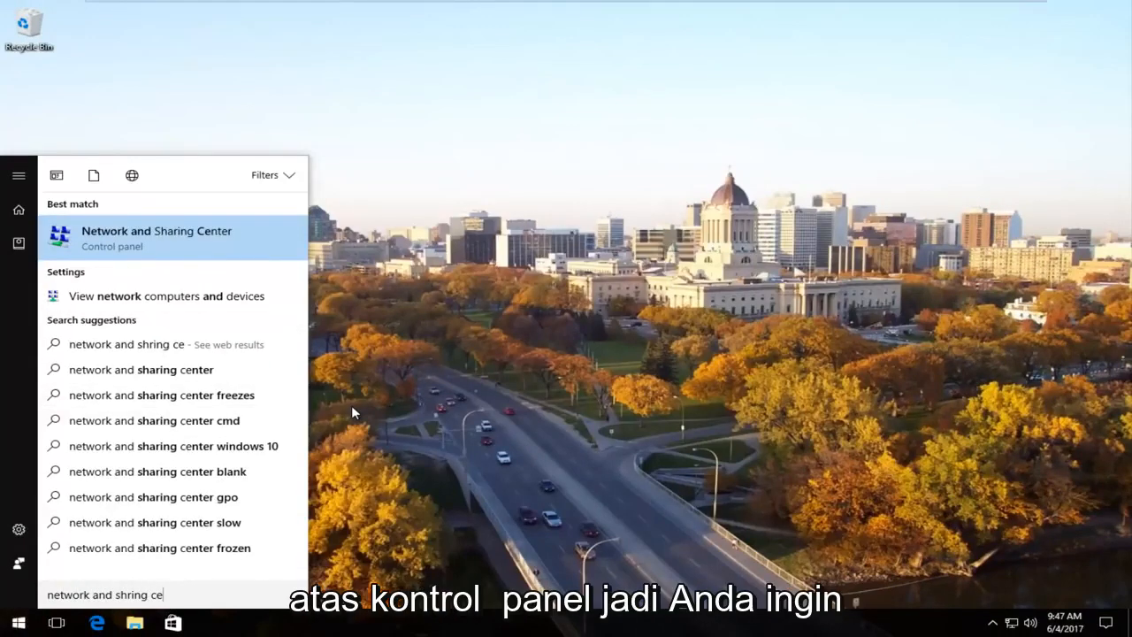
left_click(156, 237)
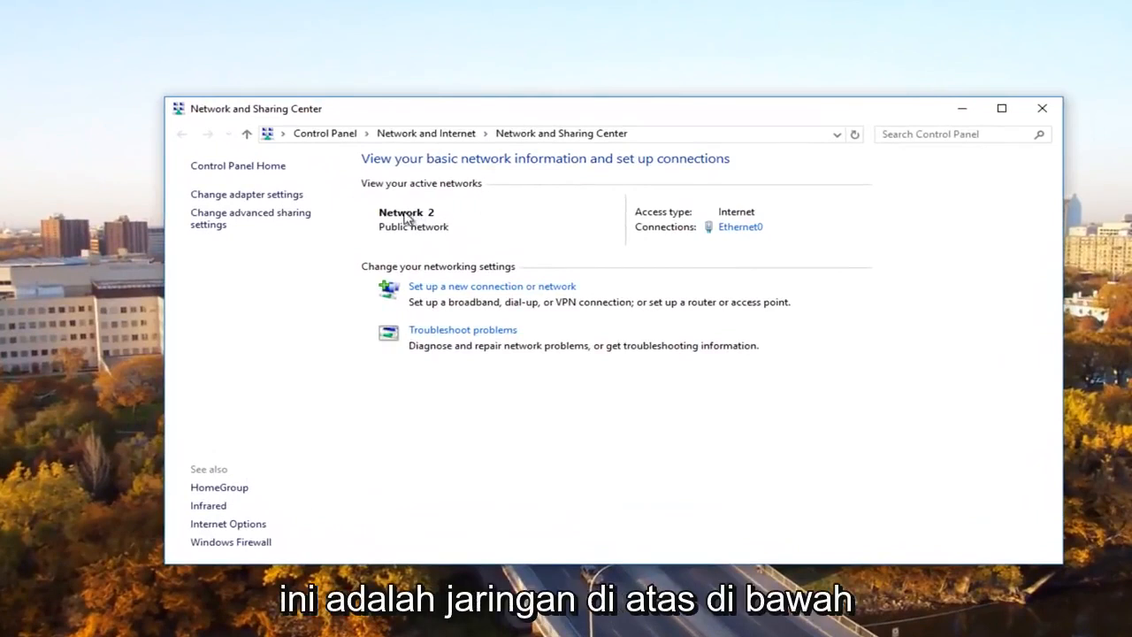
mouse_move(423, 193)
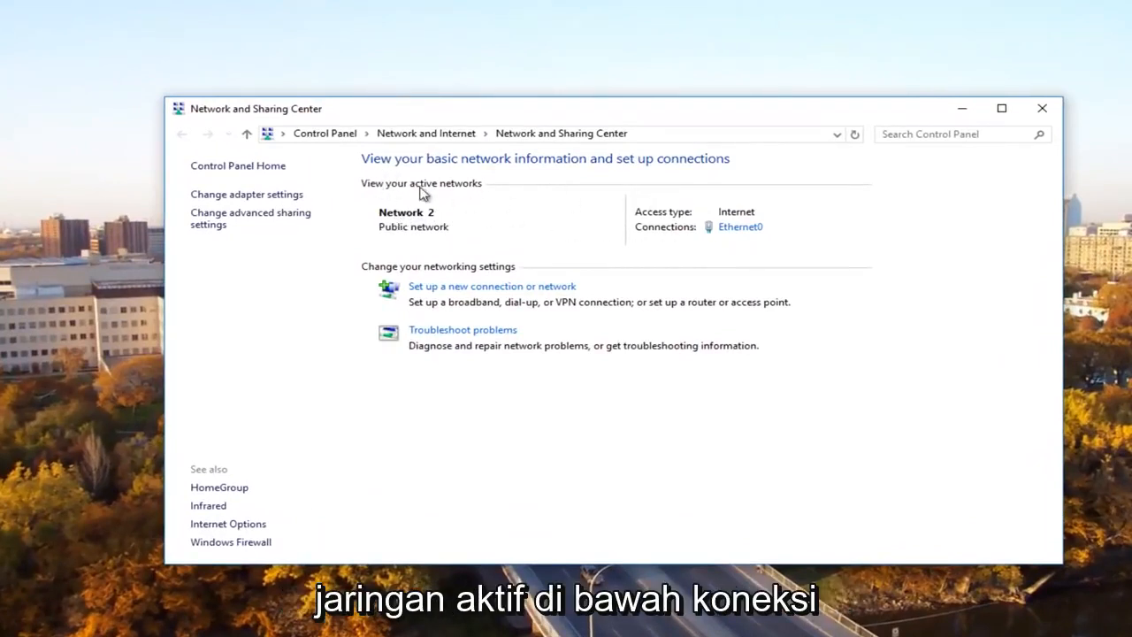
mouse_move(663, 237)
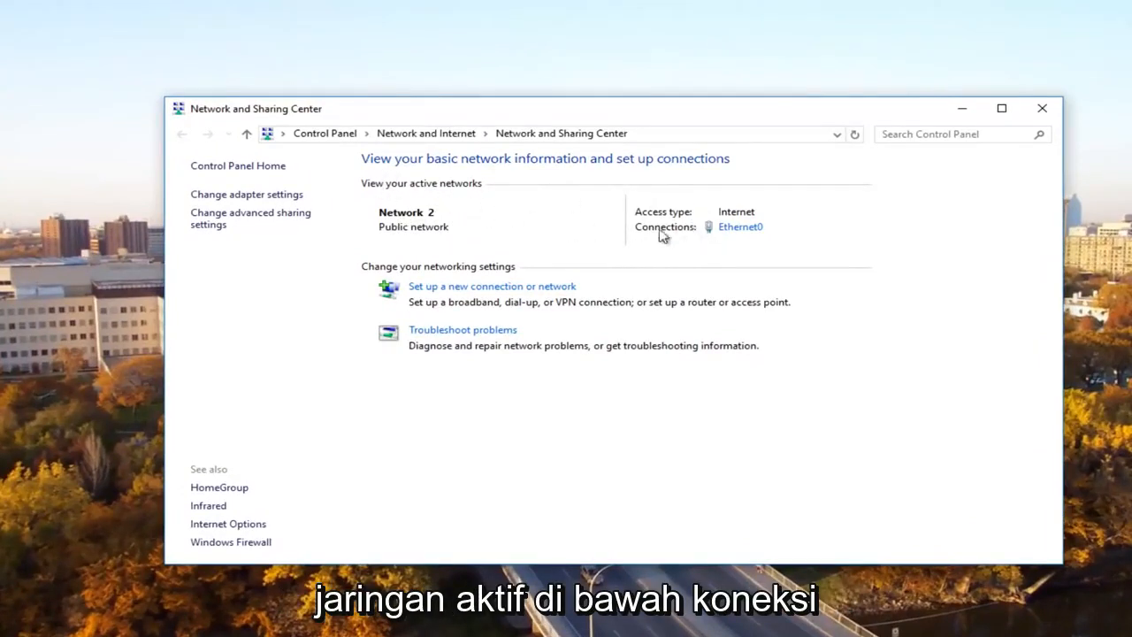
mouse_move(740, 226)
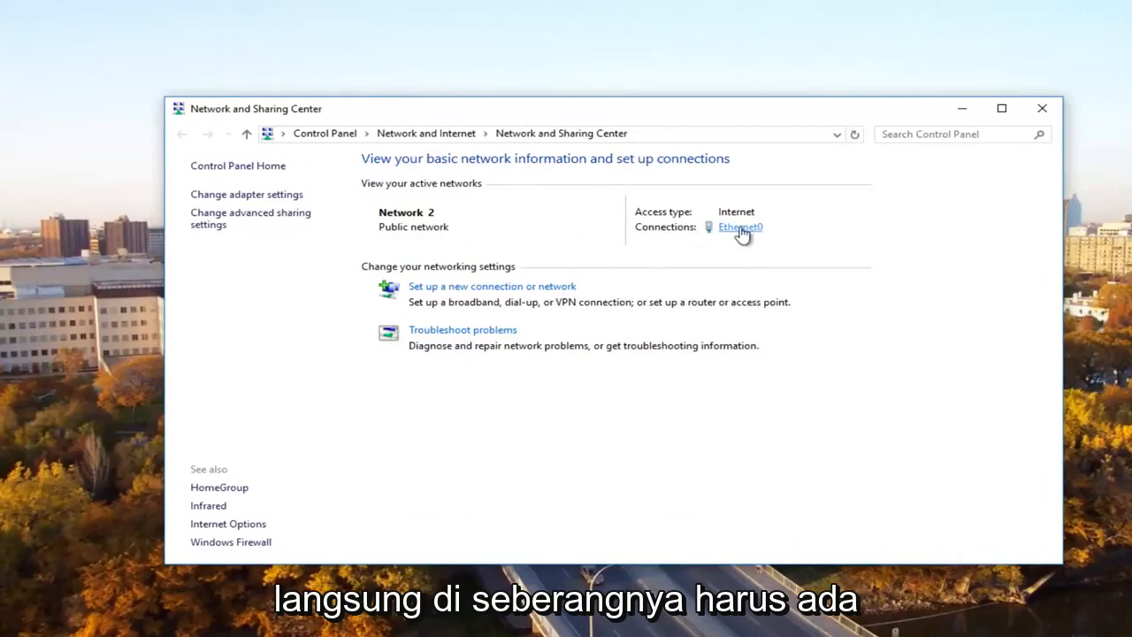
mouse_move(736, 237)
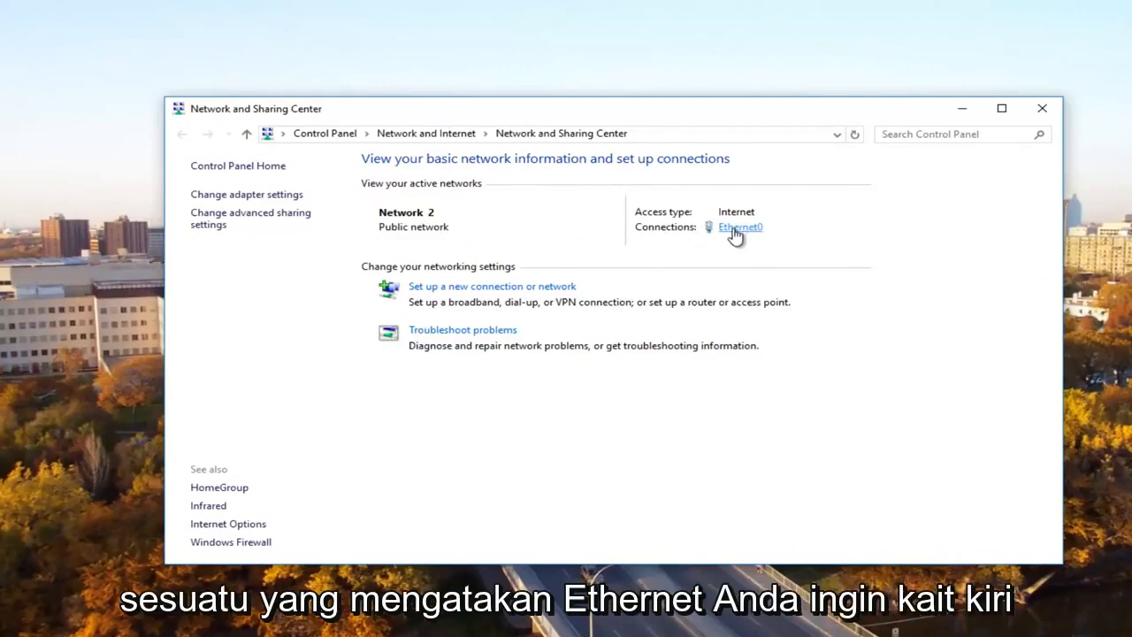
- Open the Ethernet0 connection status from the Connections link
left_click(739, 227)
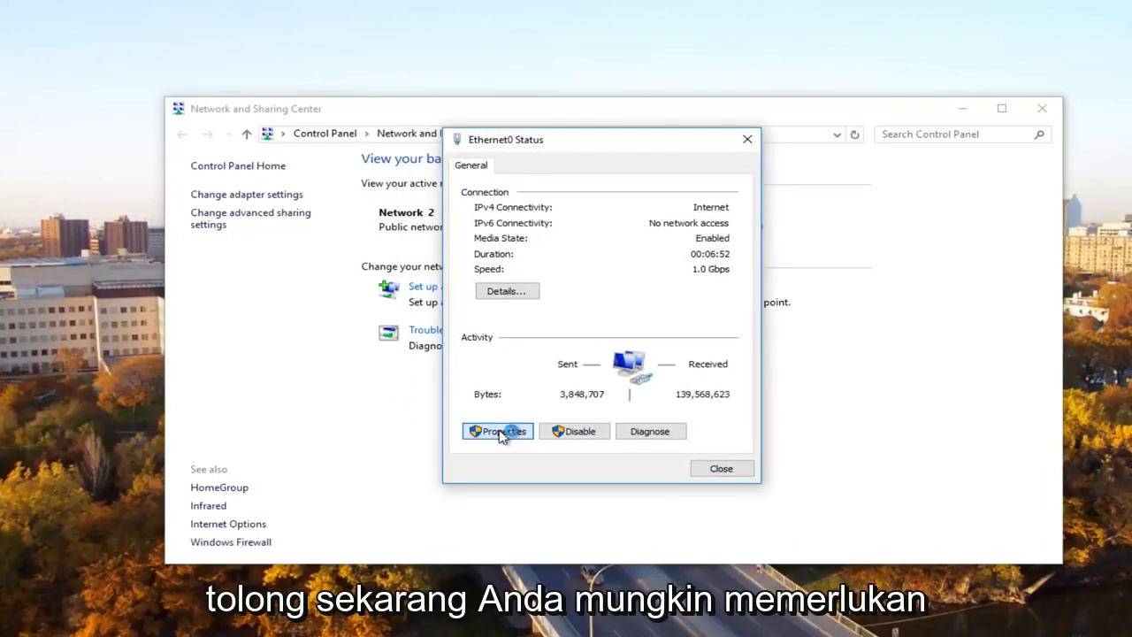
- From Ethernet0 Properties, bring up Internet Protocol Version 4 (TCP/IPv4) Properties
left_click(497, 432)
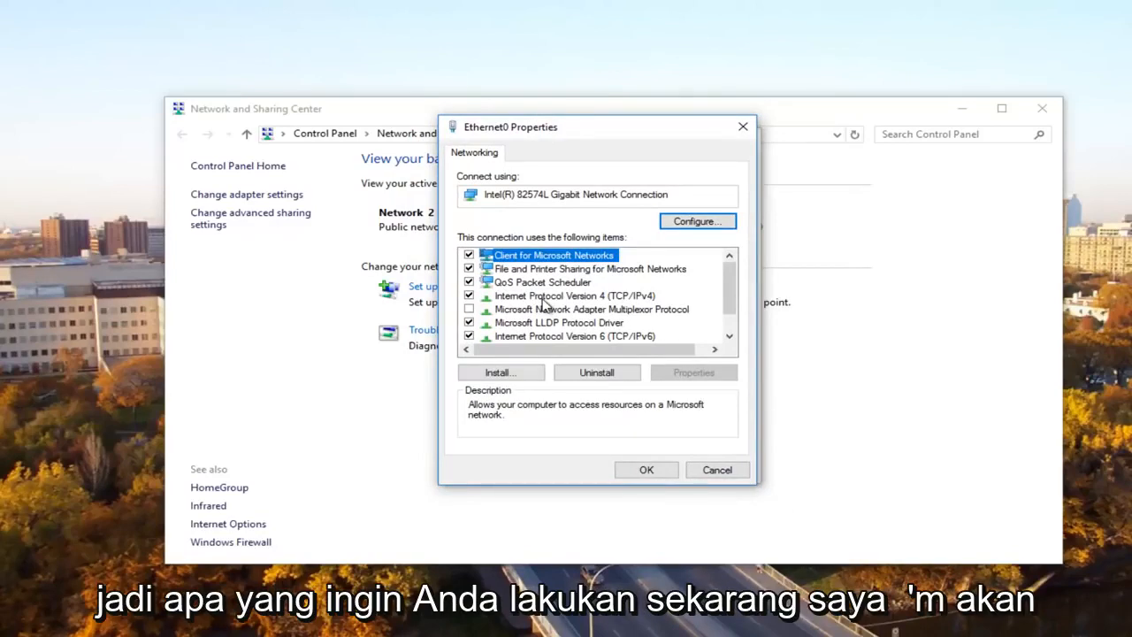
left_click(562, 295)
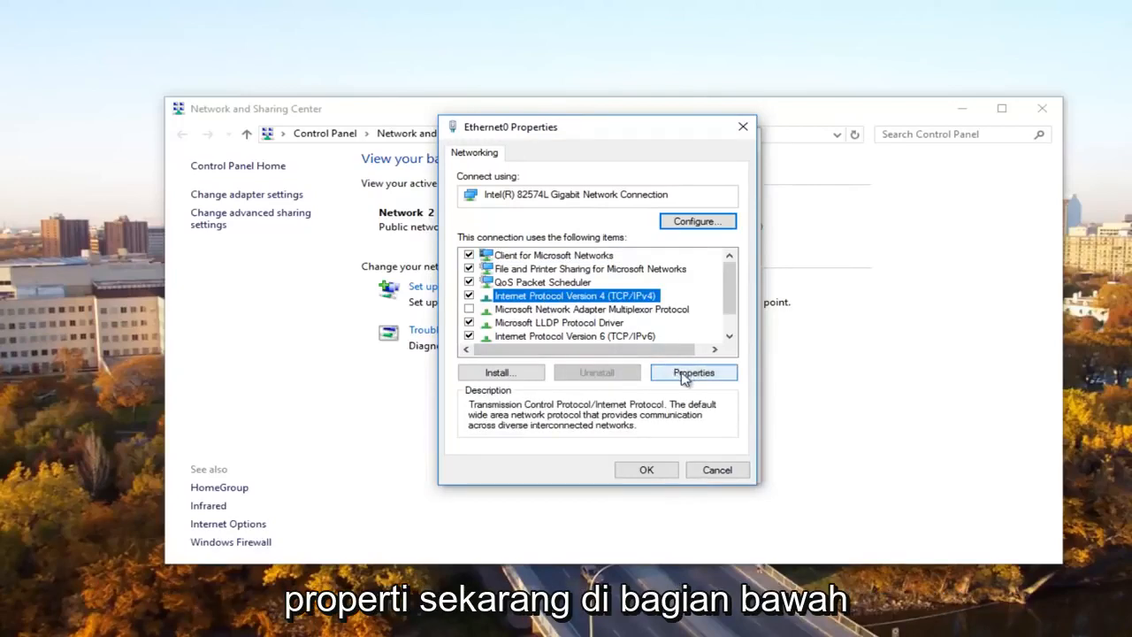
left_click(694, 371)
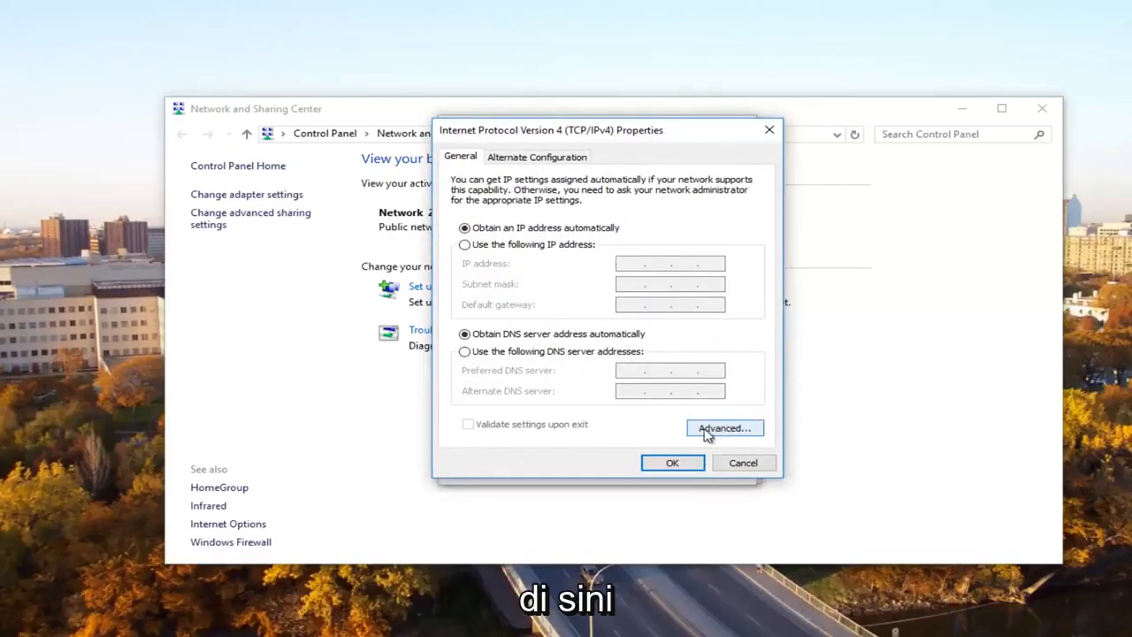
- In Advanced TCP/IP Settings WINS, choose Enable NetBIOS over TCP/IP and confirm
left_click(723, 426)
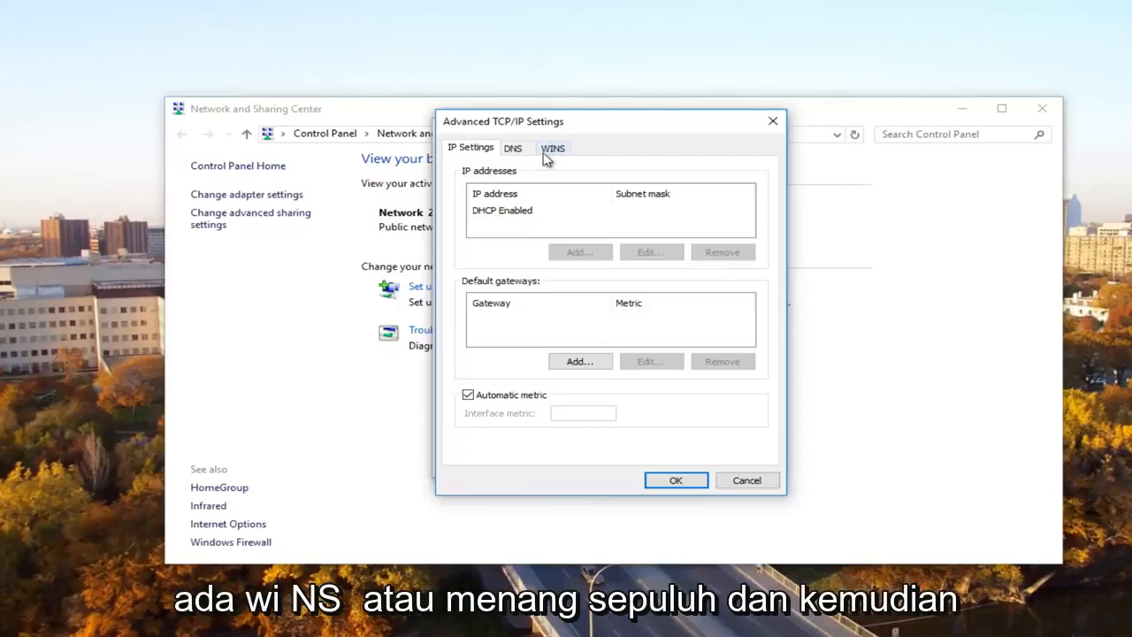
mouse_move(557, 160)
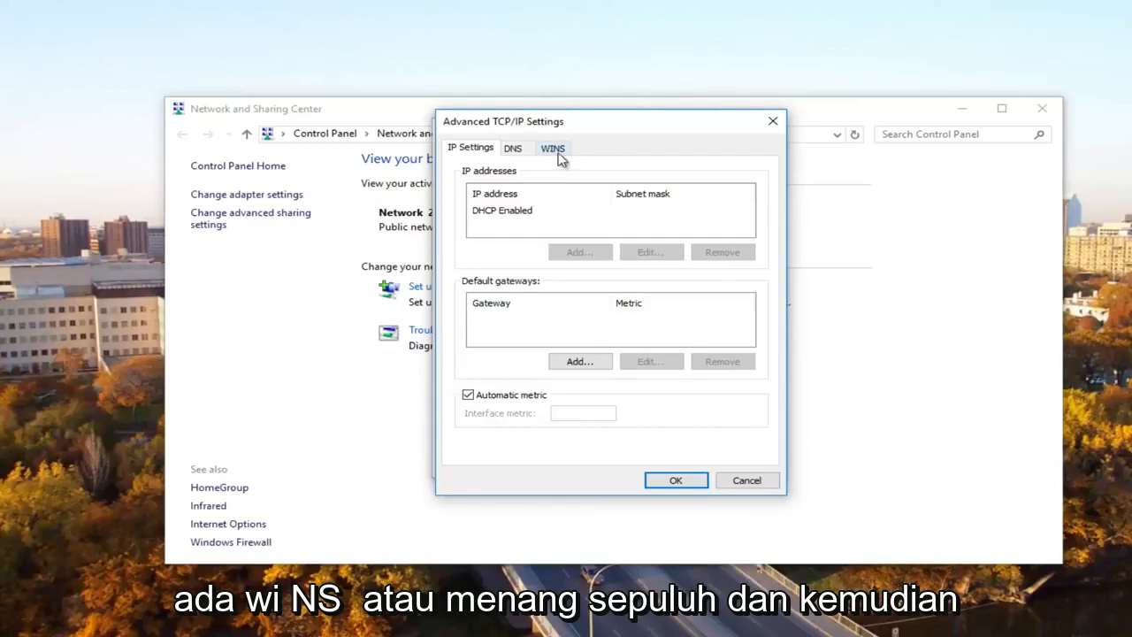
left_click(552, 148)
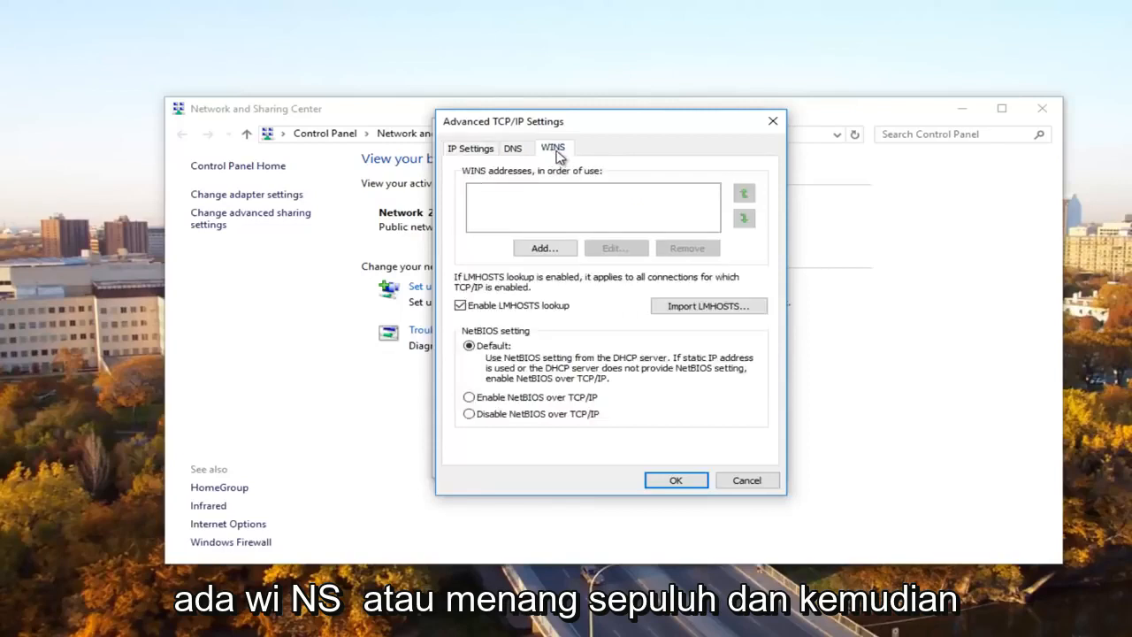
mouse_move(544, 293)
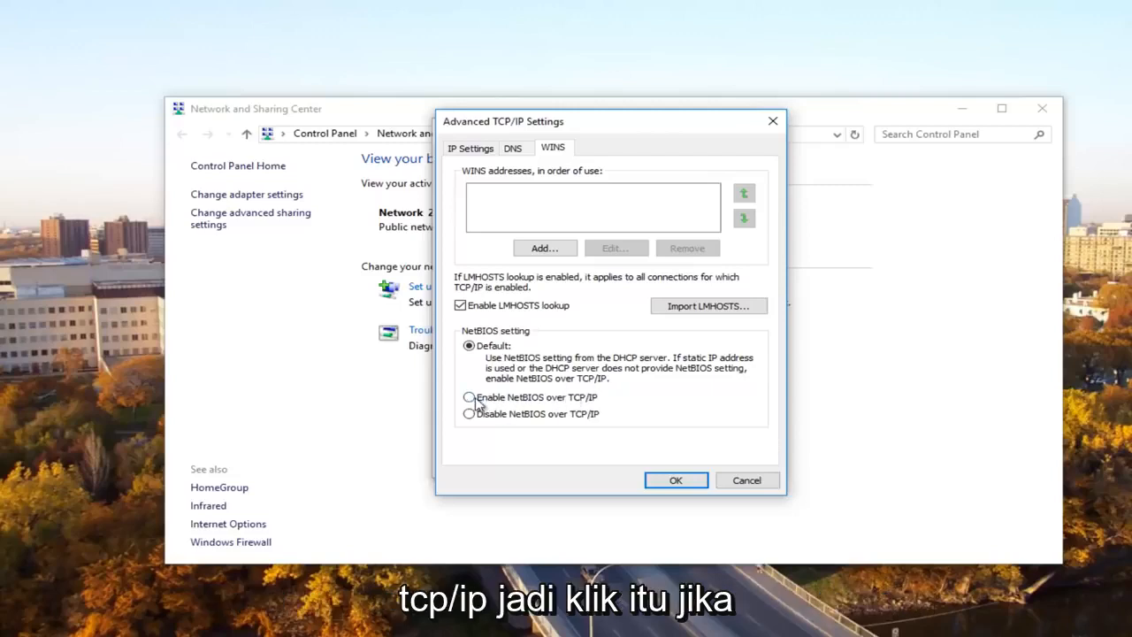
left_click(468, 396)
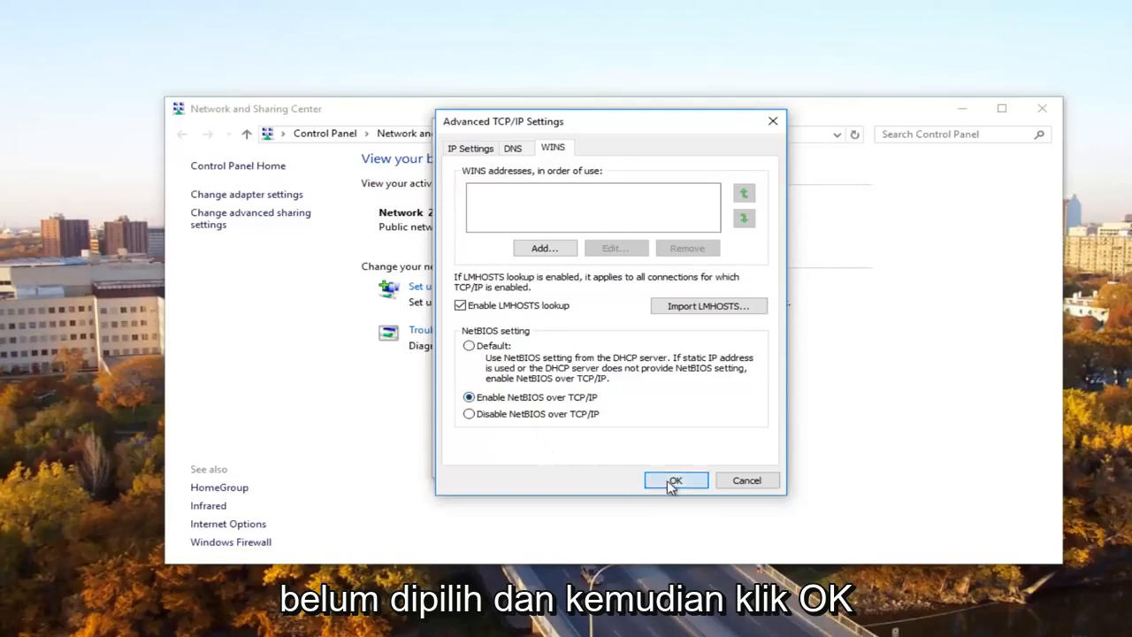
left_click(676, 481)
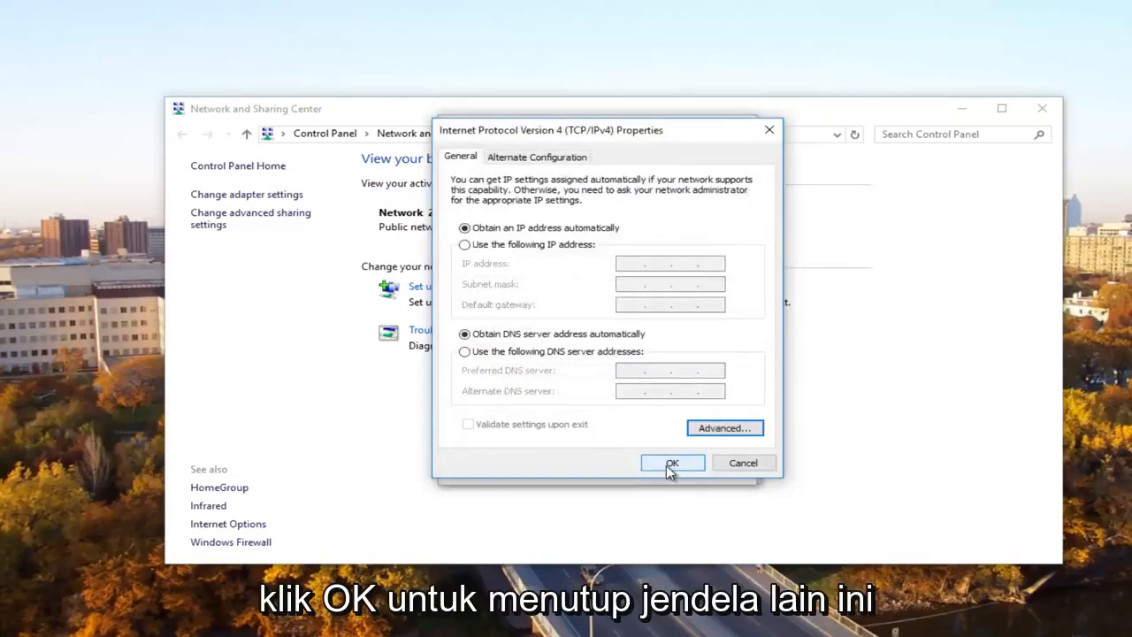
- Accept the IPv4 settings and close the Ethernet0 properties and status dialogs
left_click(672, 464)
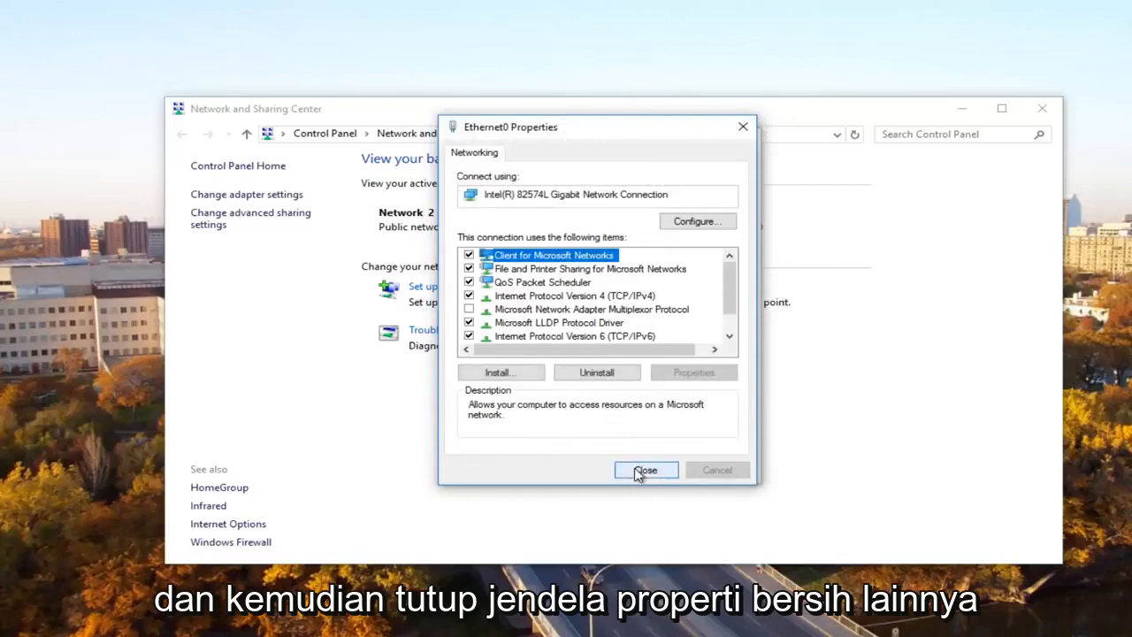
left_click(645, 470)
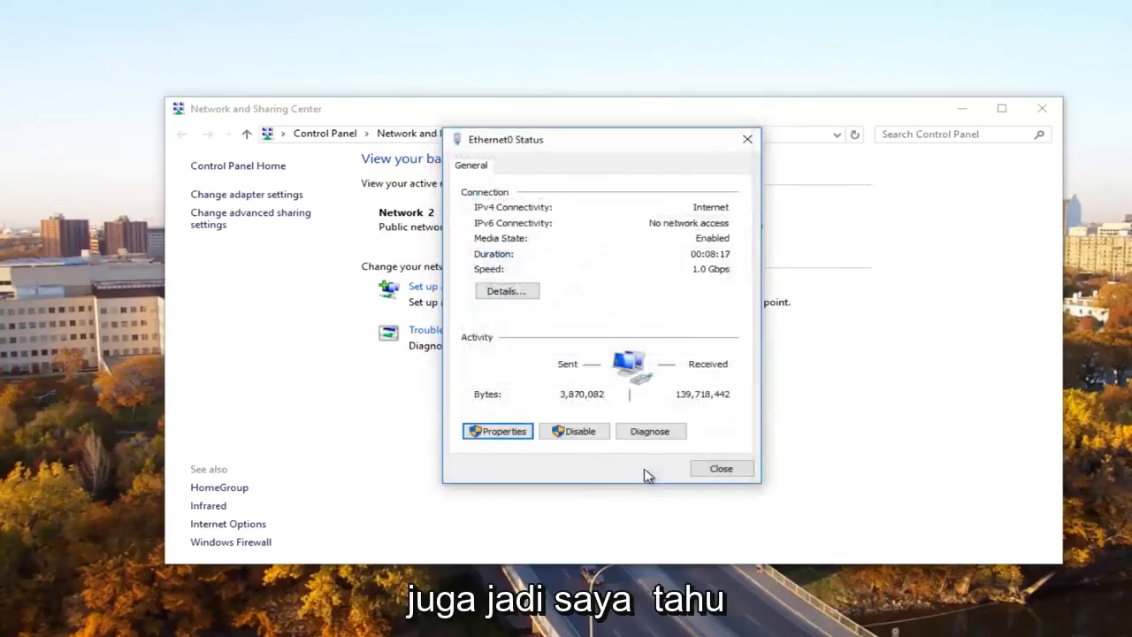
left_click(722, 467)
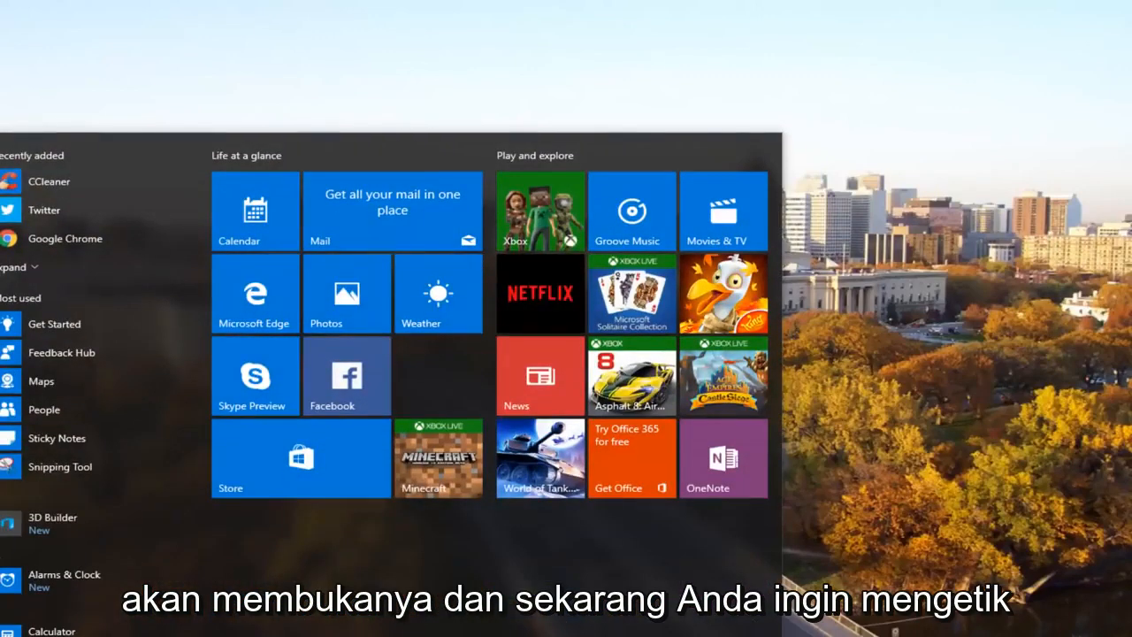
- Run regedit as administrator from Start search and approve the UAC prompt
type("regedit")
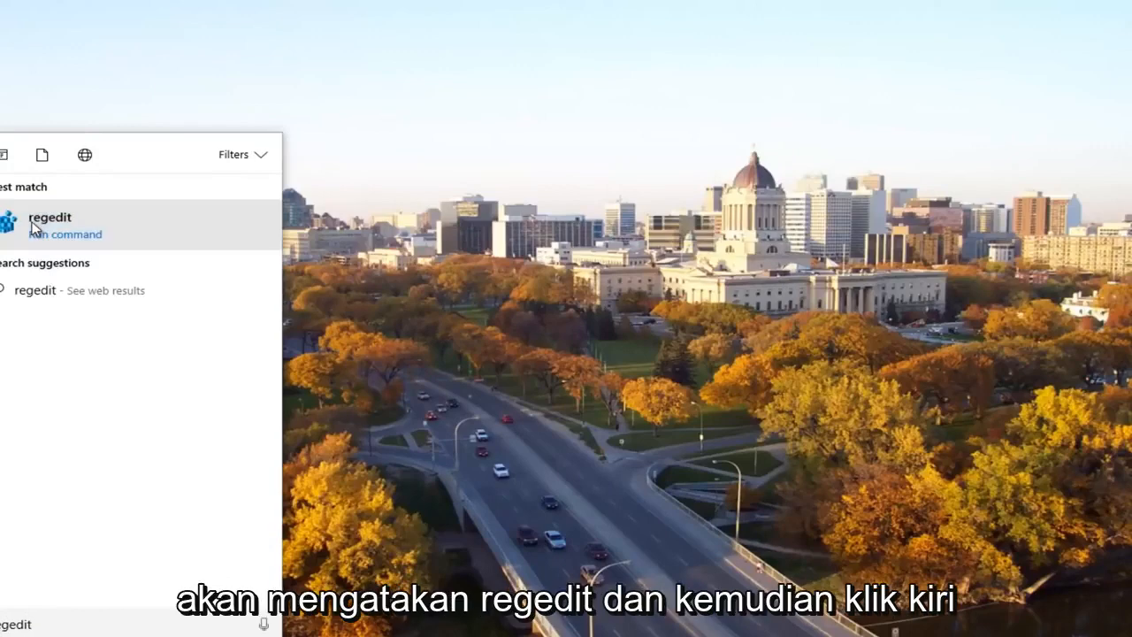
right_click(49, 216)
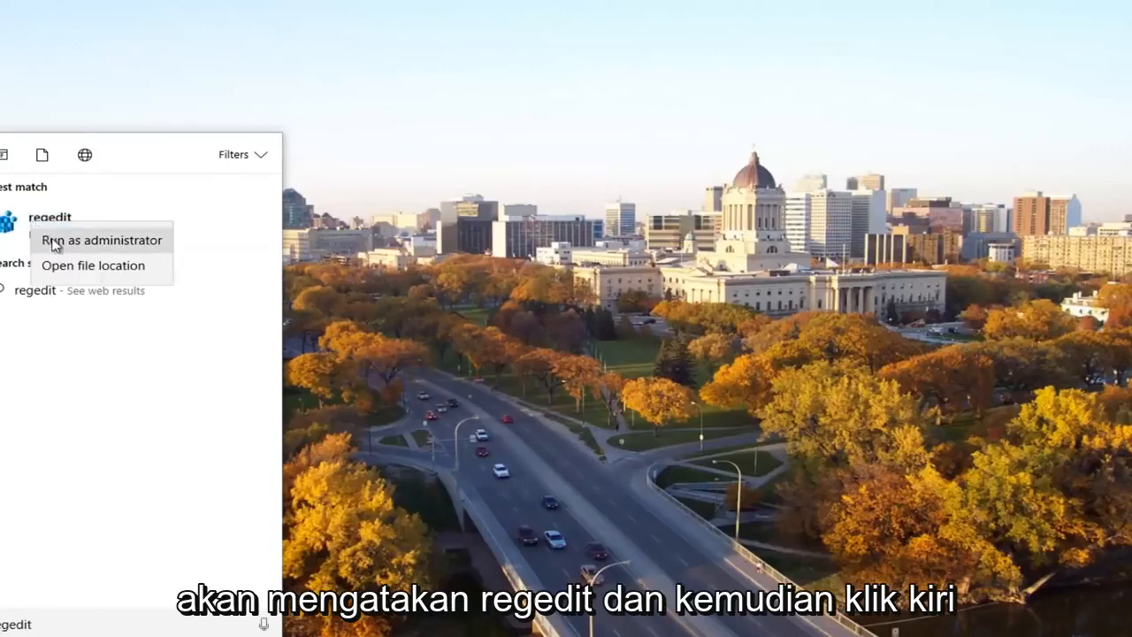
left_click(101, 241)
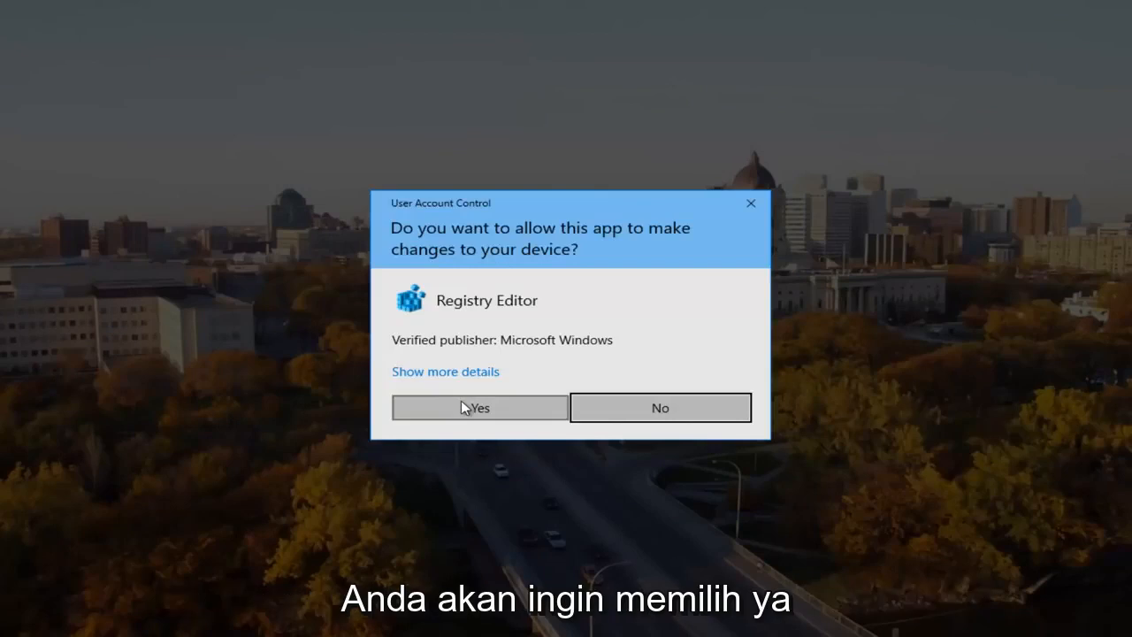
left_click(479, 407)
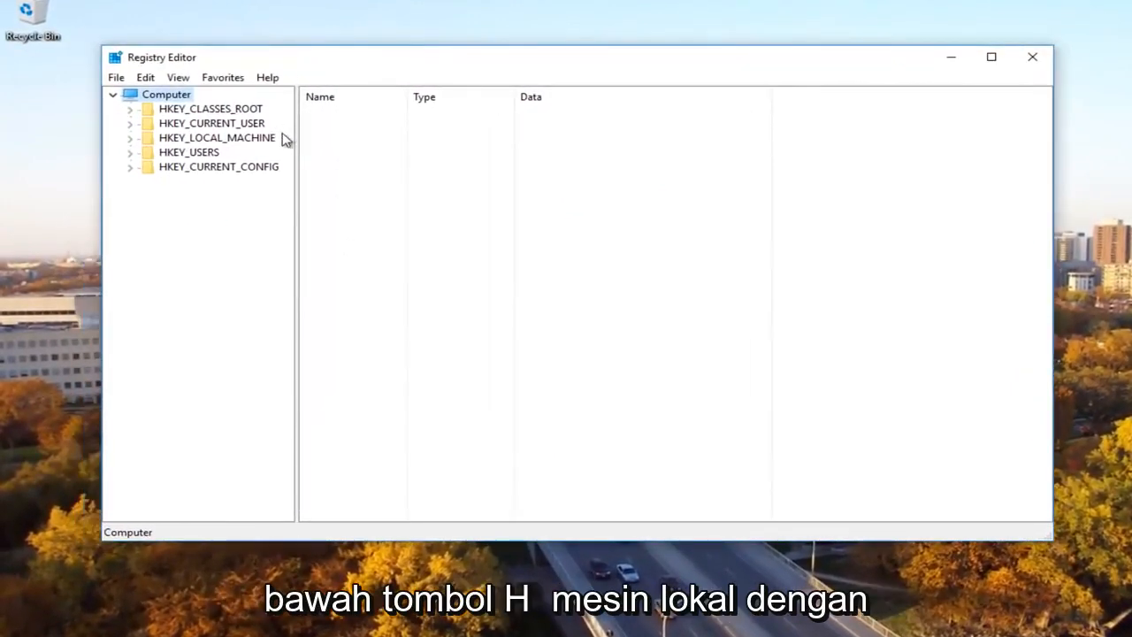
mouse_move(131, 149)
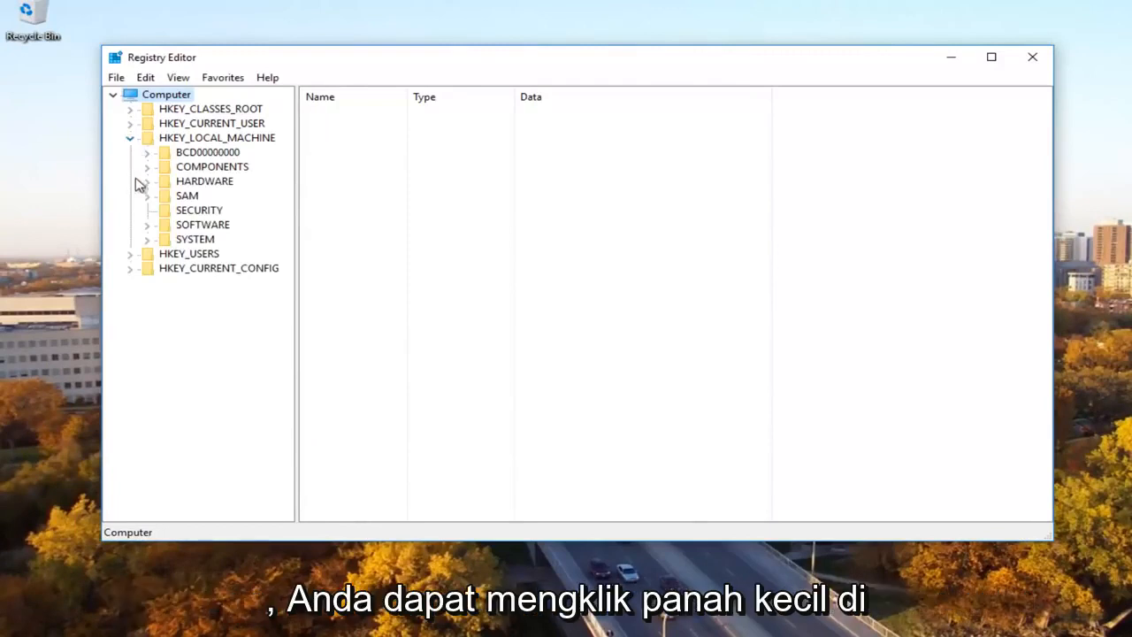
mouse_move(145, 230)
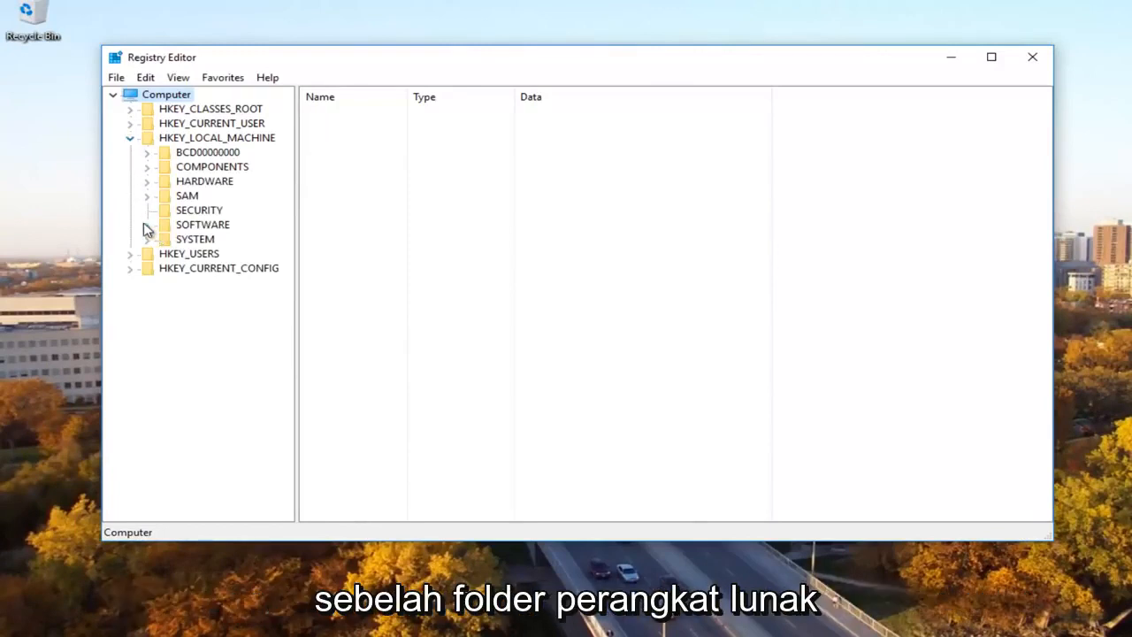
- Expand HKEY_LOCAL_MACHINE\SOFTWARE\Microsoft and scroll its subkeys toward MSLicensing
left_click(147, 225)
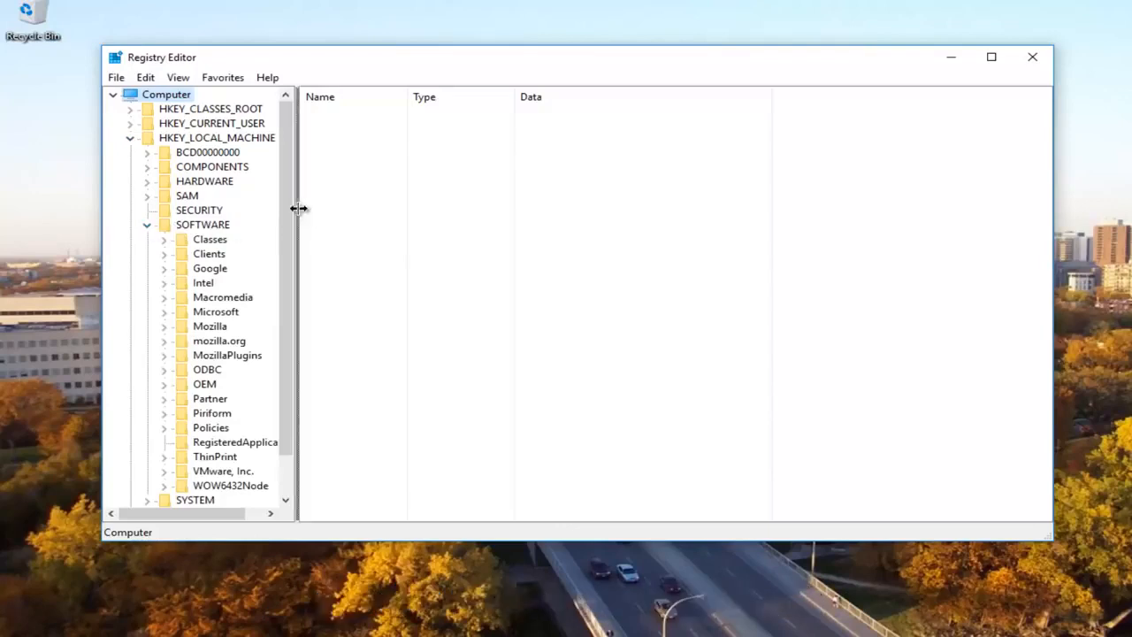
left_click(215, 312)
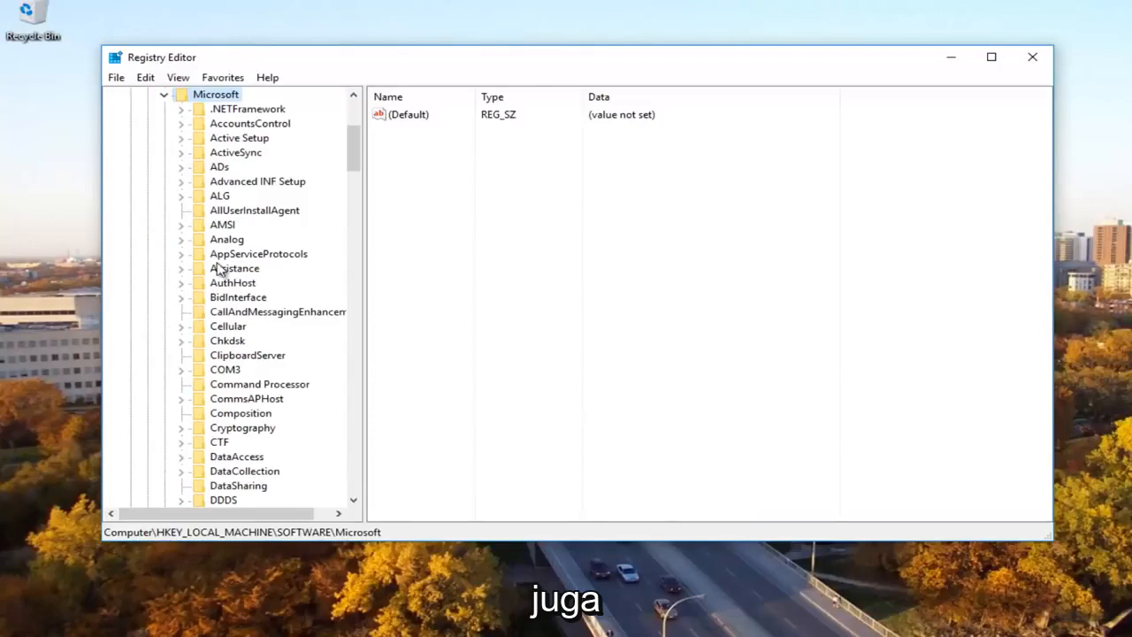
mouse_move(363, 147)
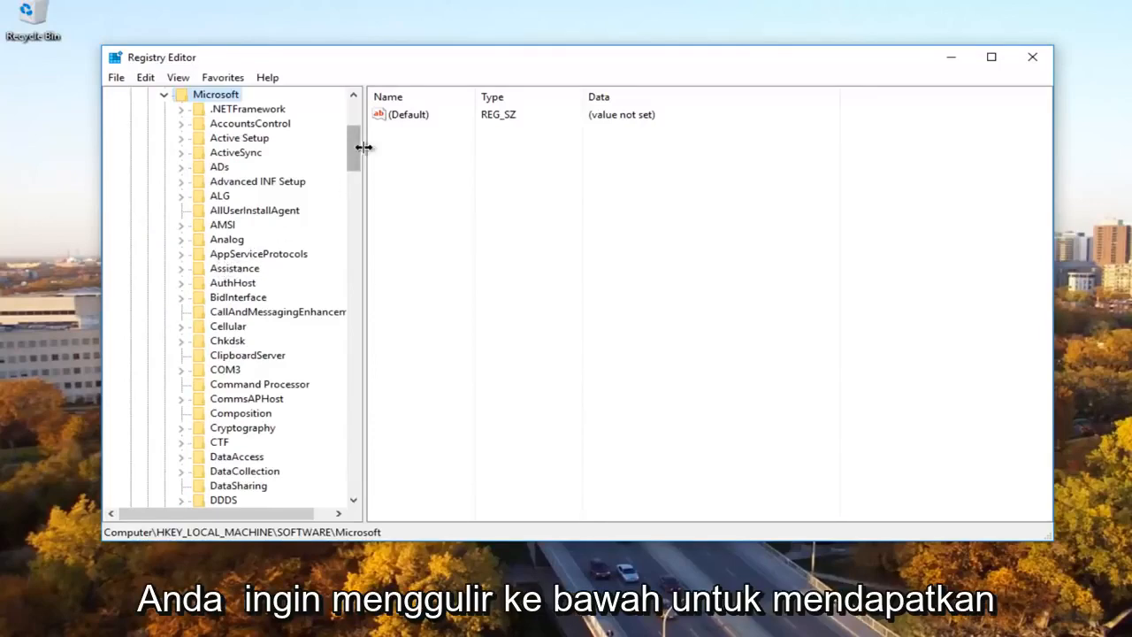
scroll("down", 3)
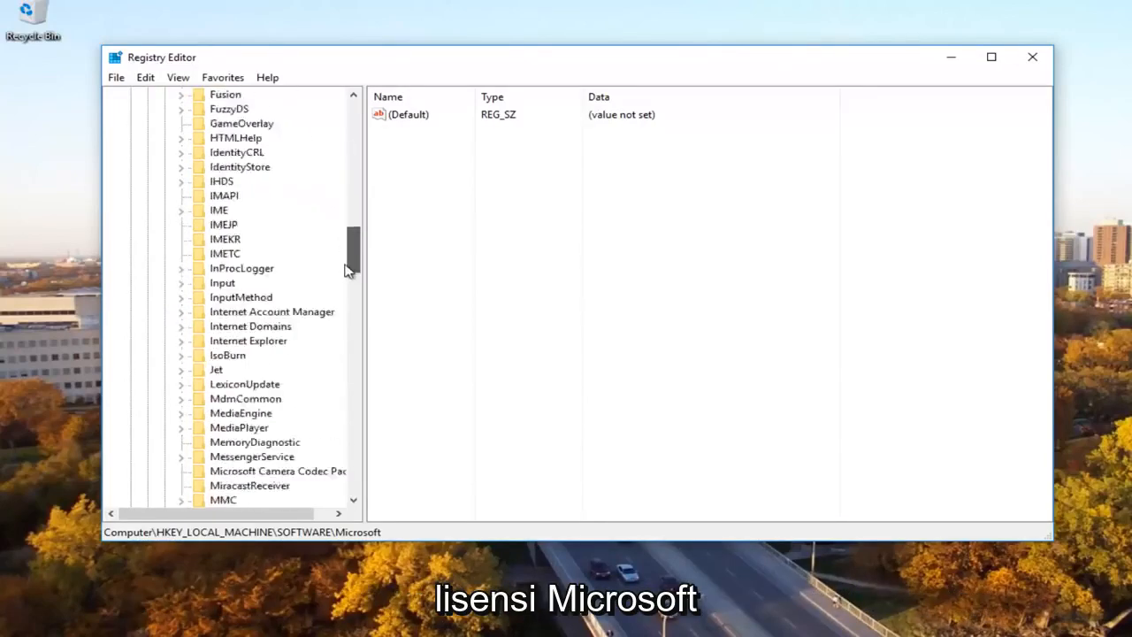
scroll("down", 3)
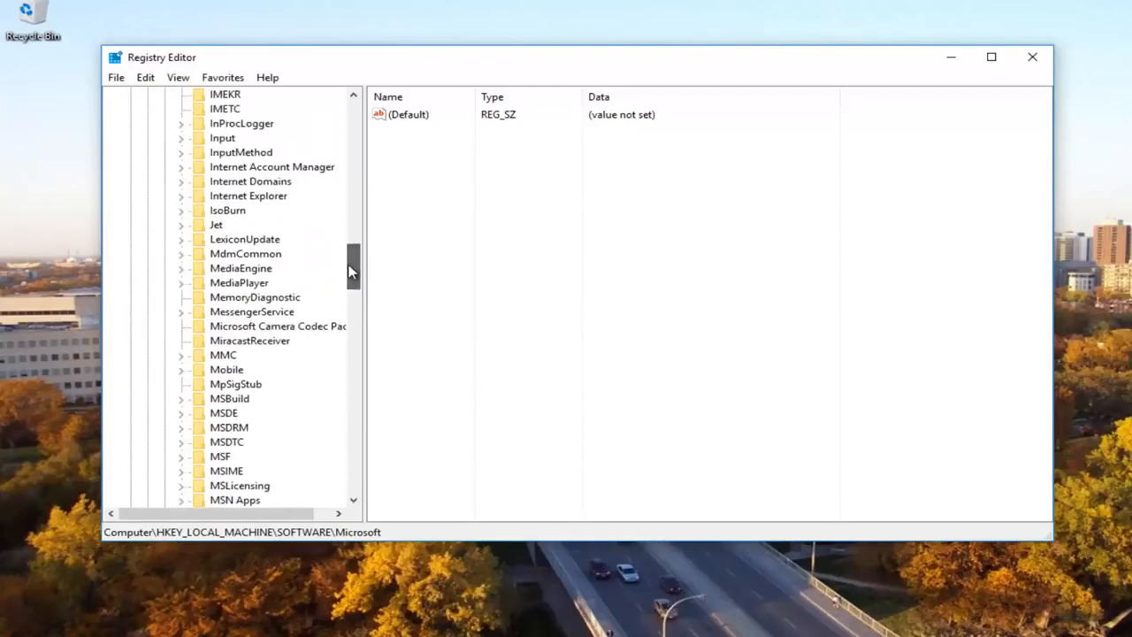
mouse_move(279, 353)
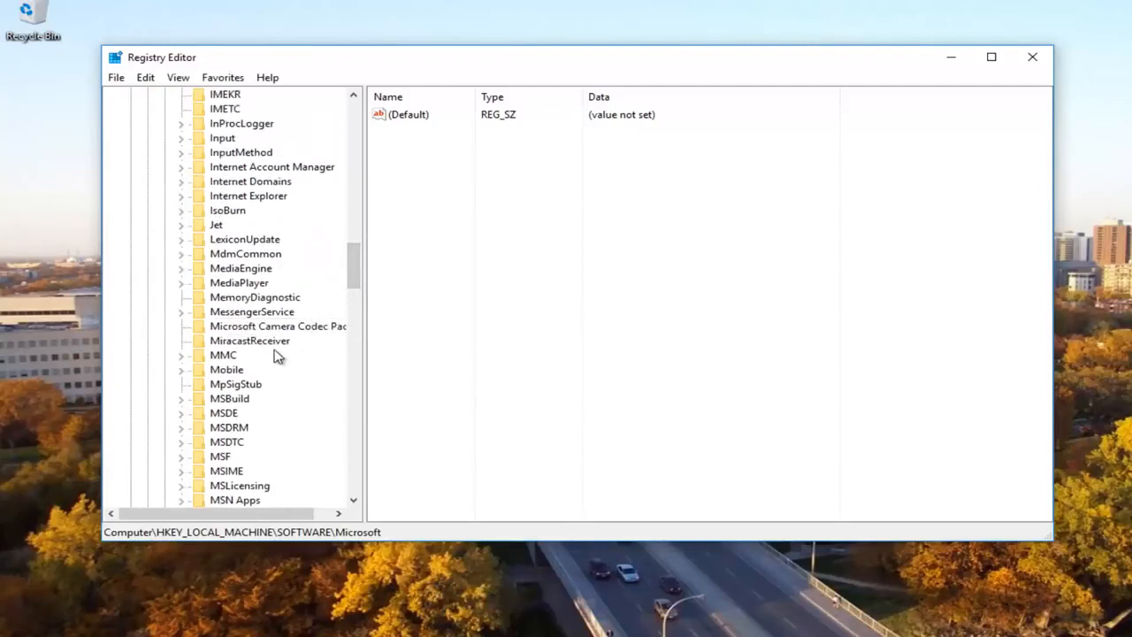
scroll("down", 3)
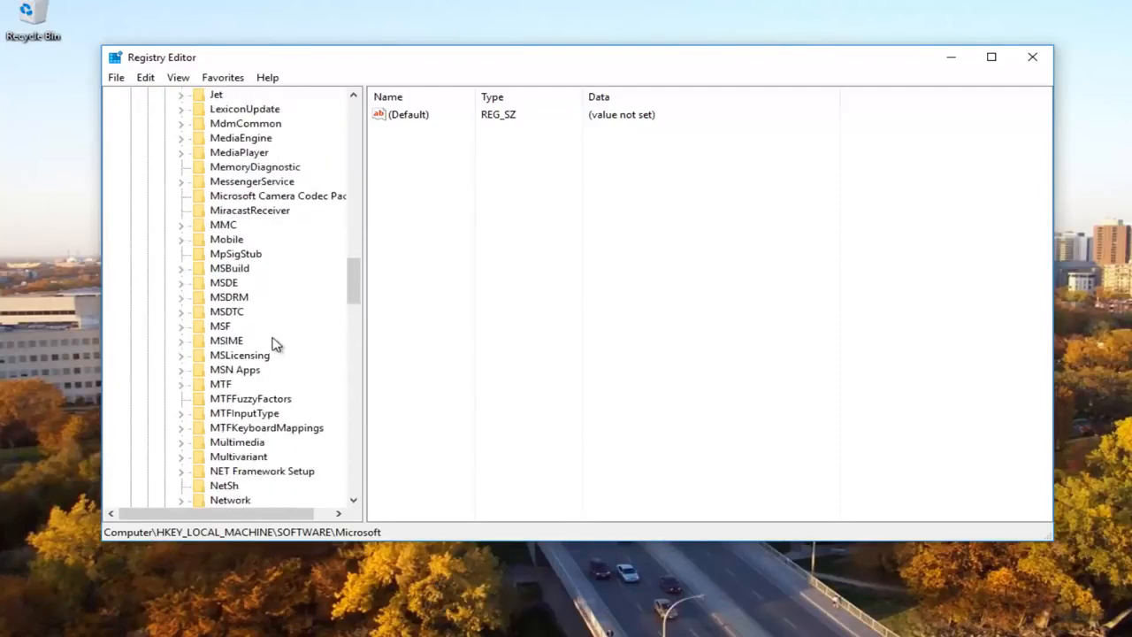
- Expand MSLicensing and inspect the contents of its HardwareID and Store subkeys
left_click(241, 354)
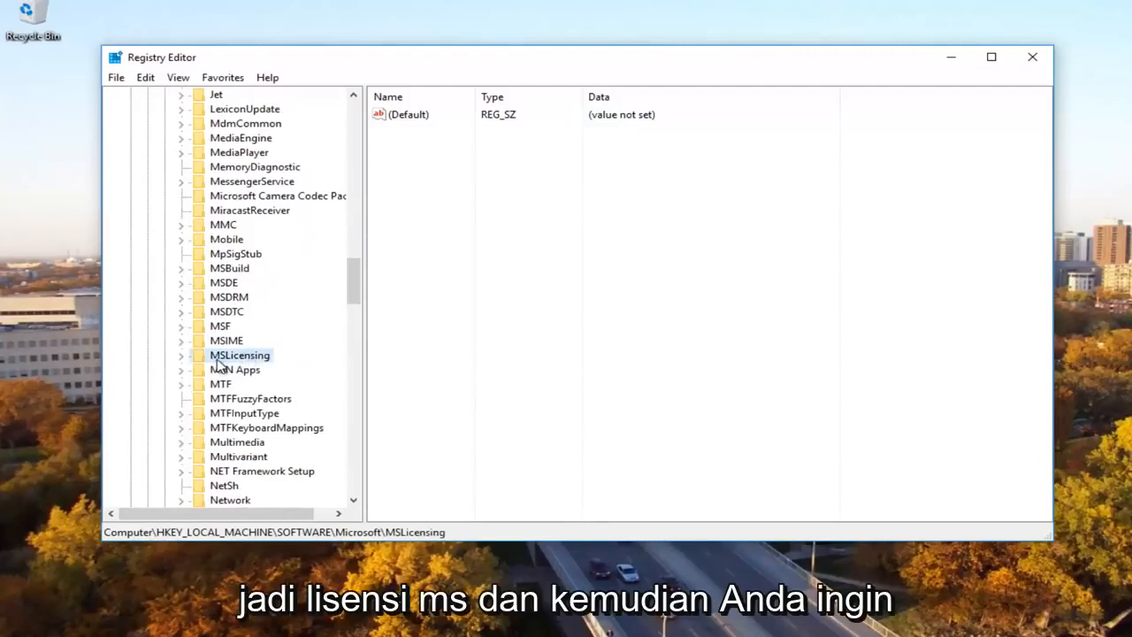
left_click(181, 354)
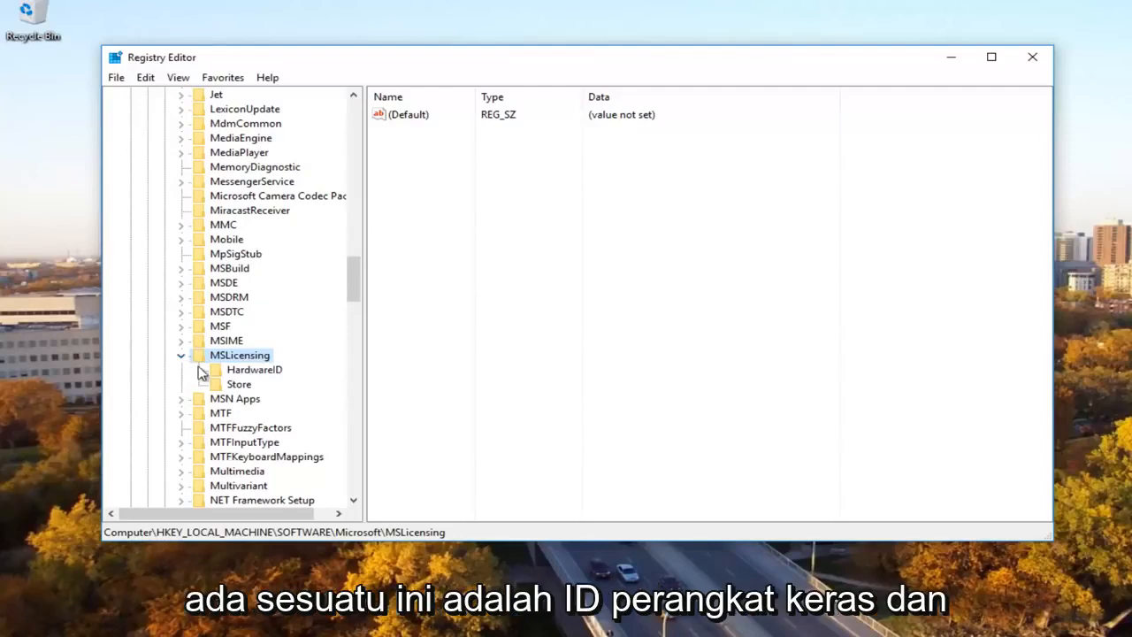
mouse_move(237, 375)
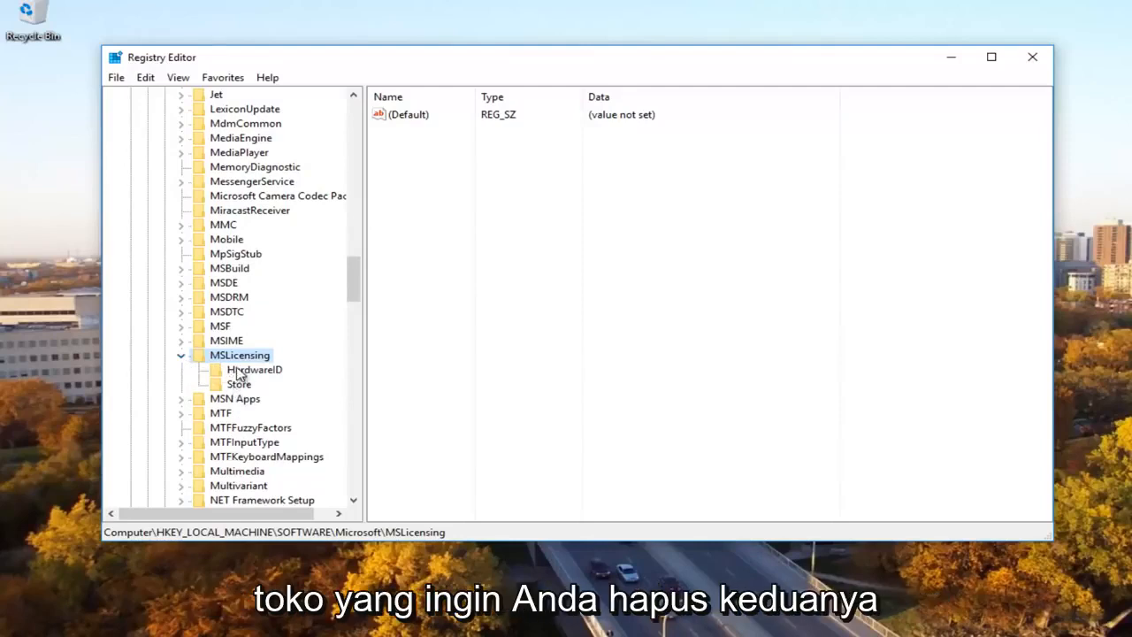
left_click(254, 370)
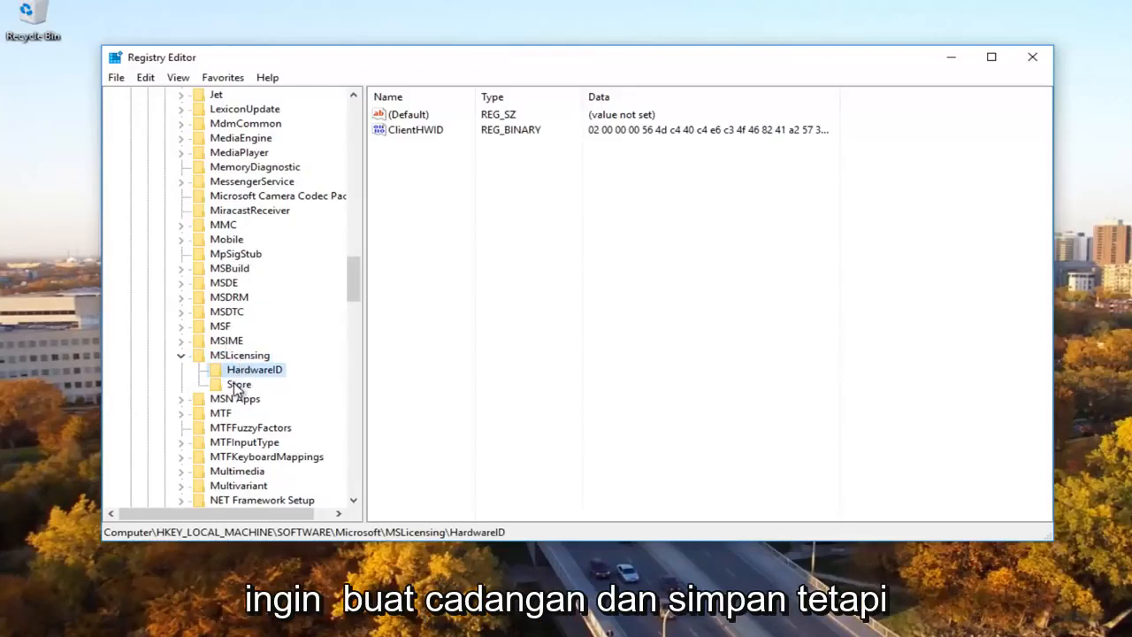
left_click(241, 354)
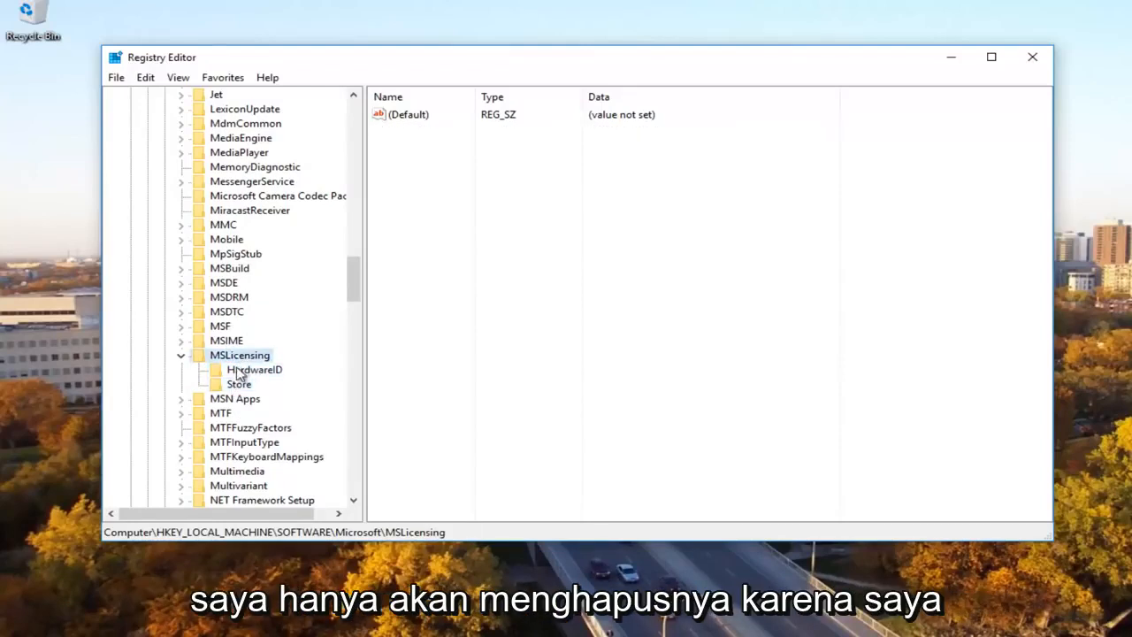
left_click(239, 382)
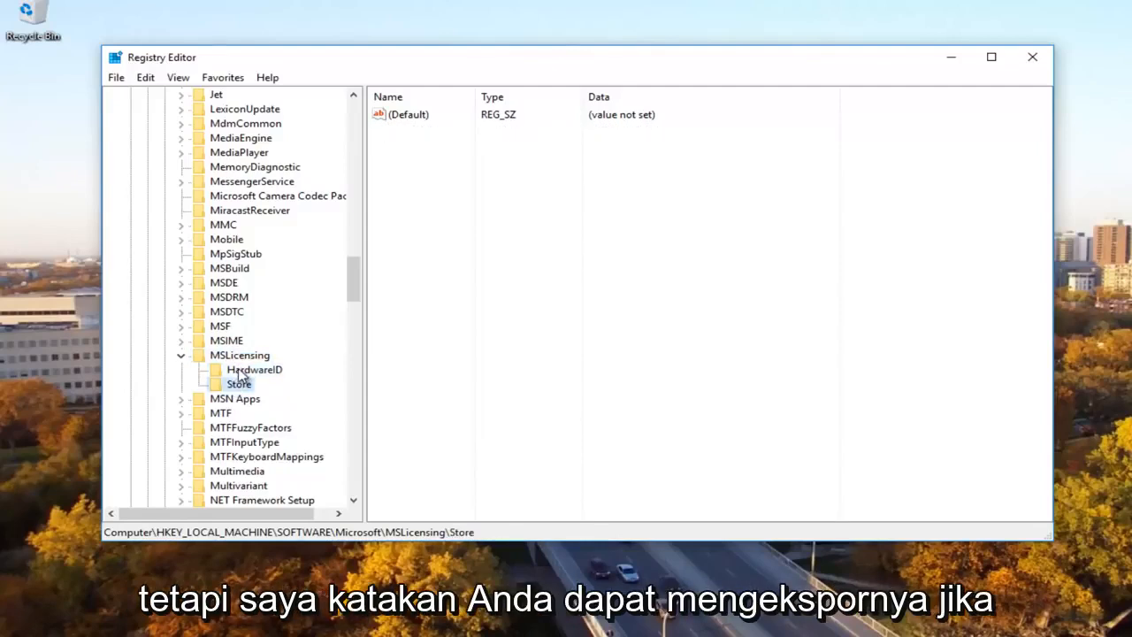
- Delete the HardwareID and Store keys under MSLicensing and close Registry Editor
left_click(255, 369)
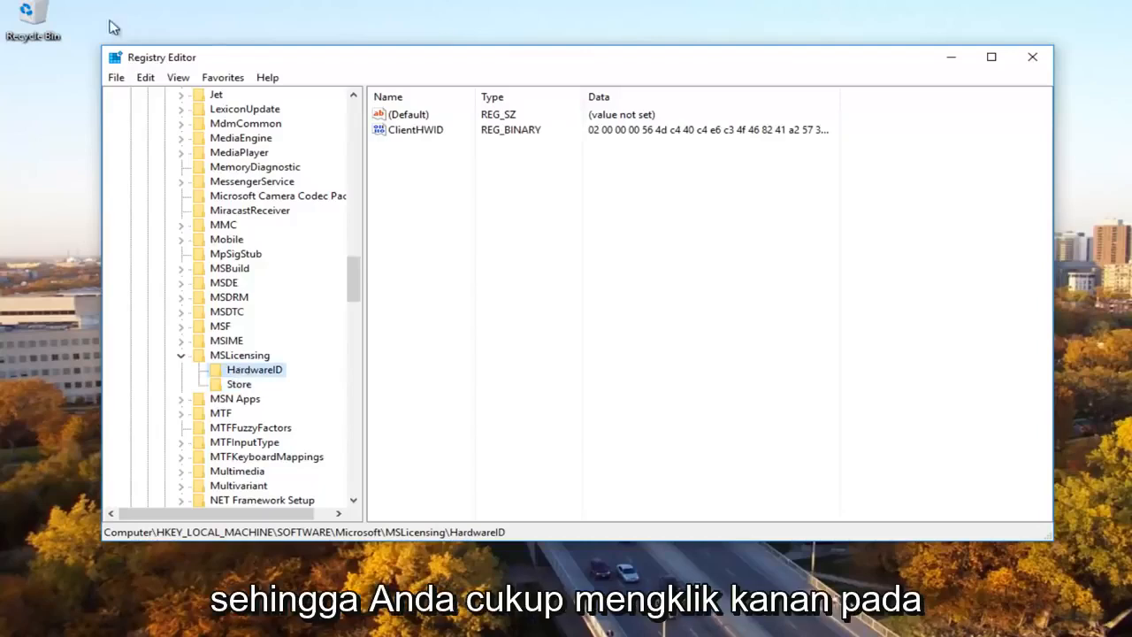
right_click(254, 370)
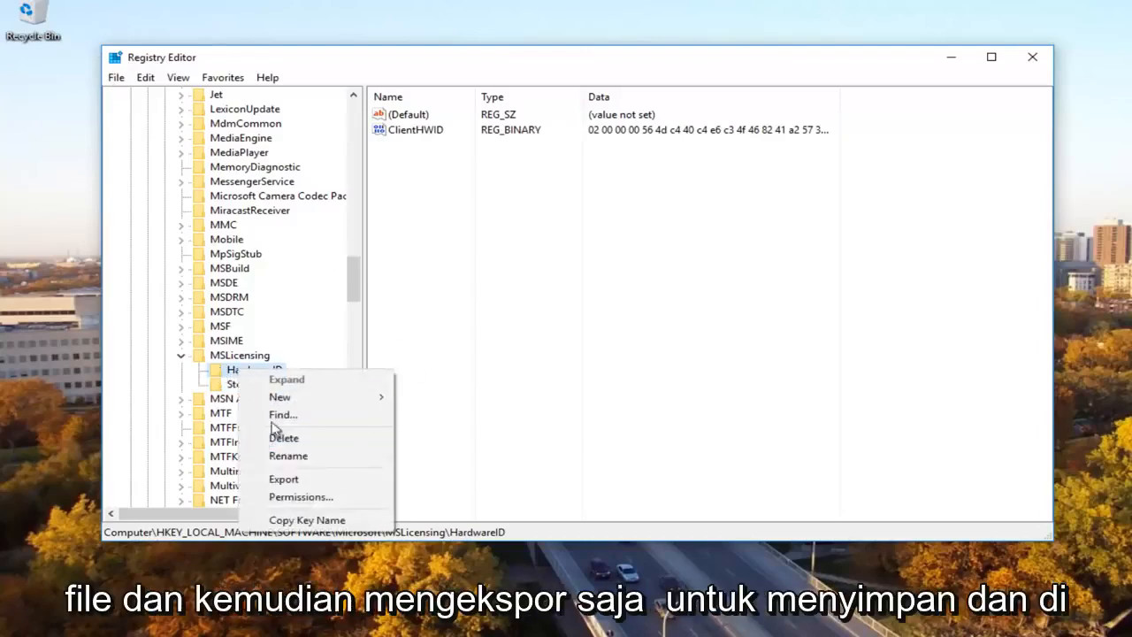
mouse_move(283, 478)
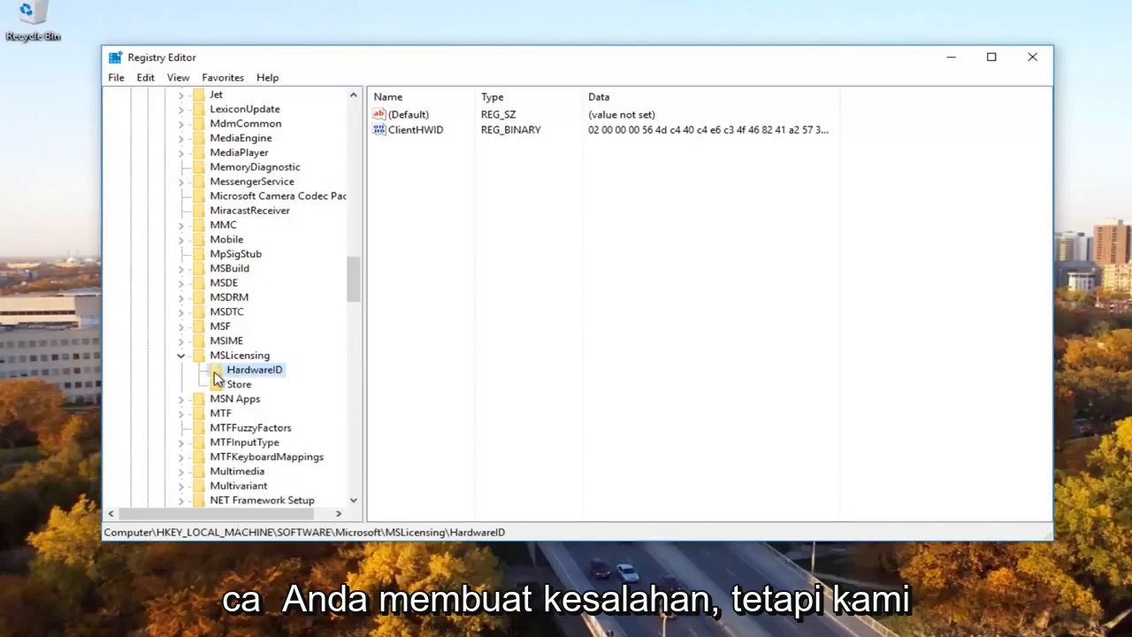
mouse_move(274, 392)
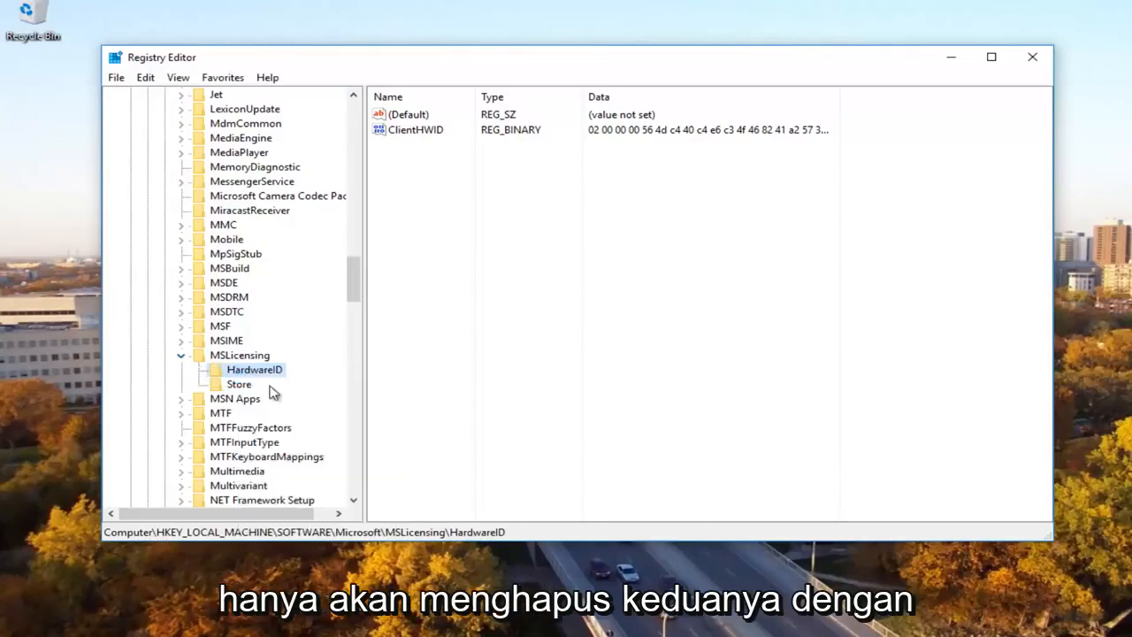
left_click(239, 370)
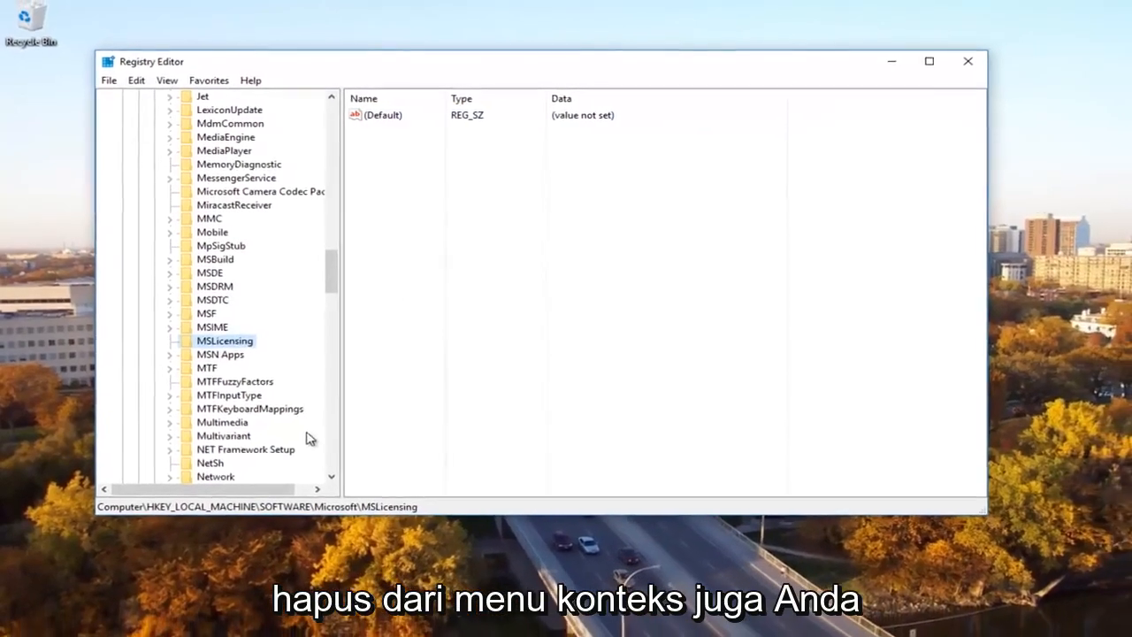
left_click(966, 61)
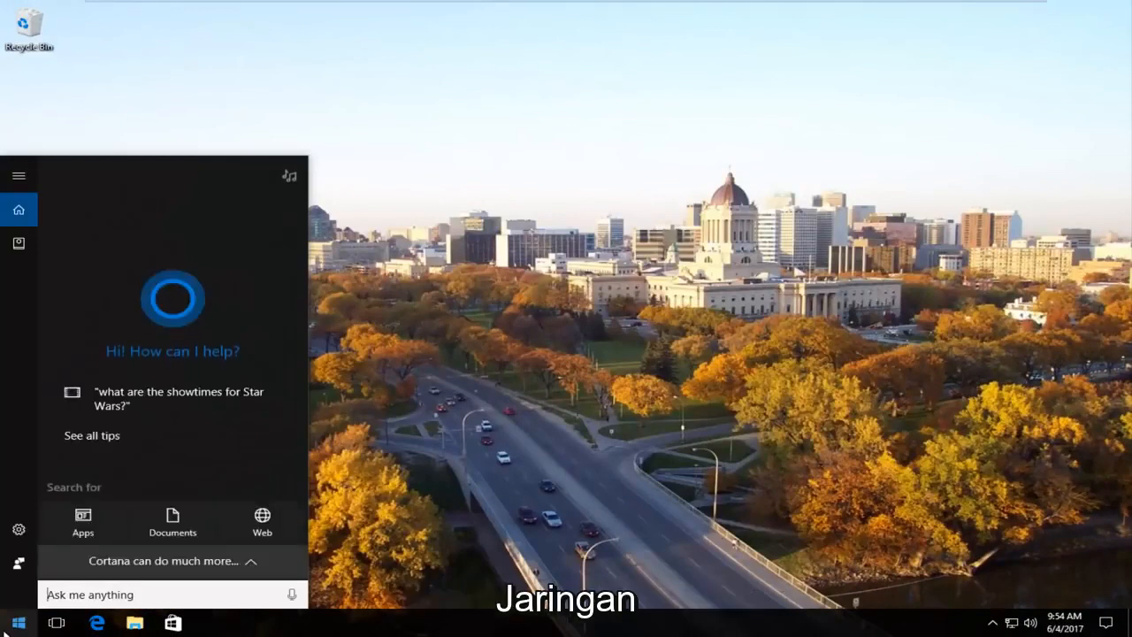
- Search 'network' from Start and open the Network and Sharing Center
type("n")
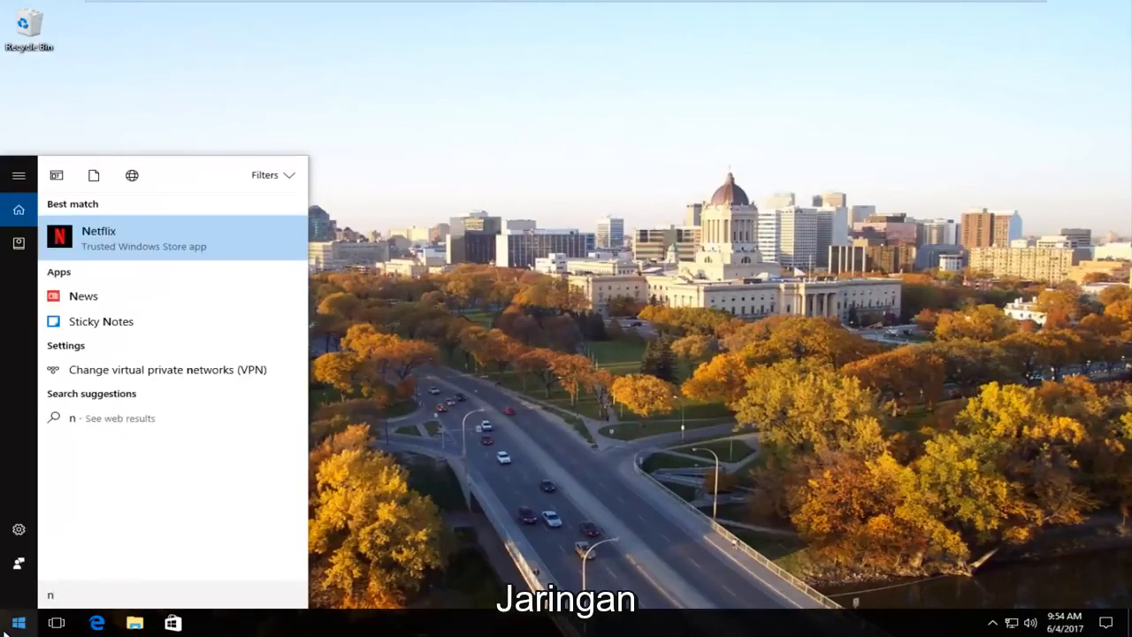
type("etwork")
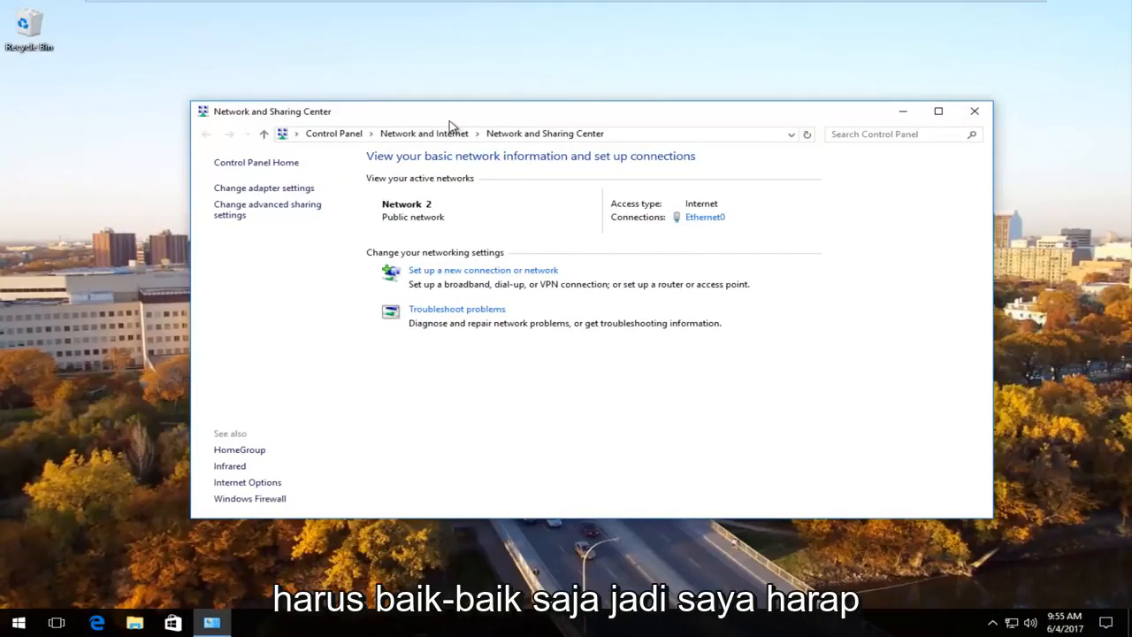
mouse_move(442, 122)
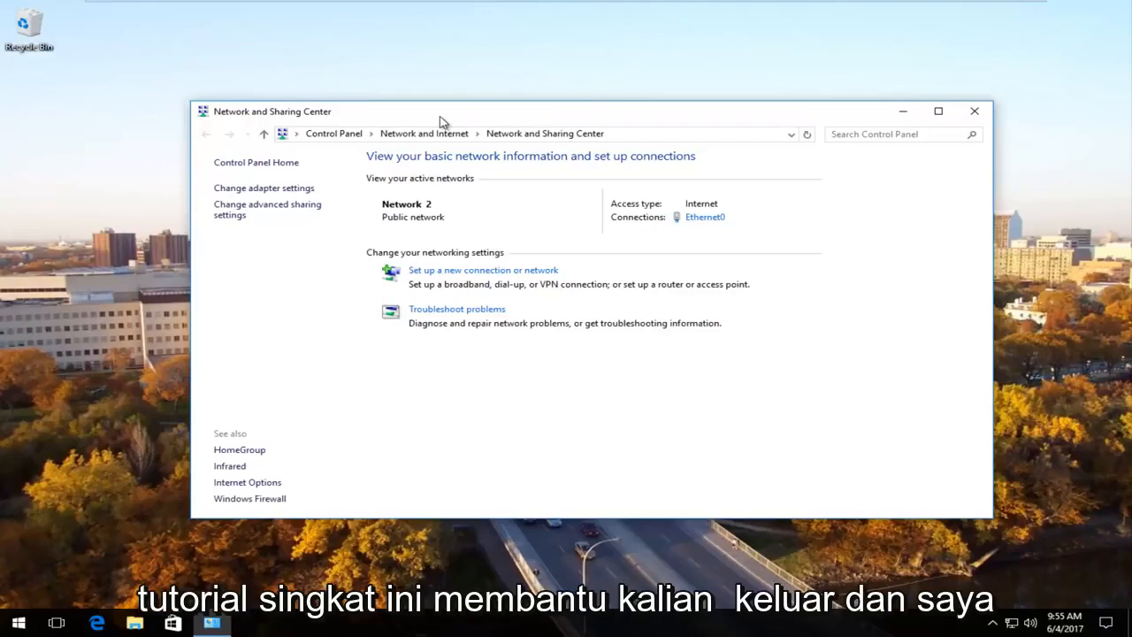
mouse_move(410, 130)
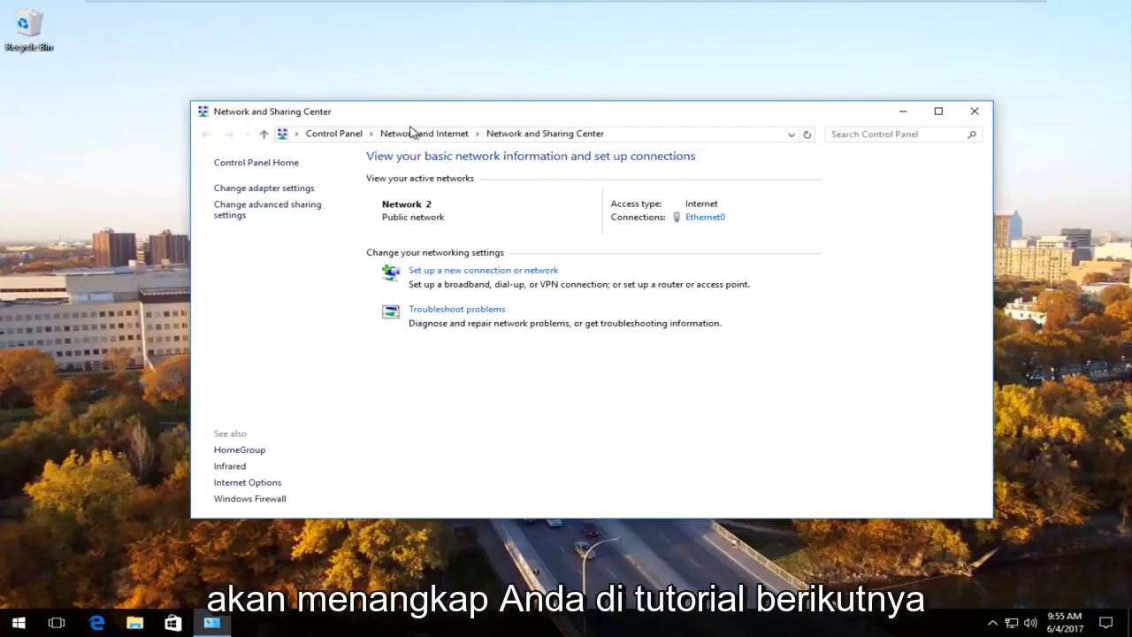